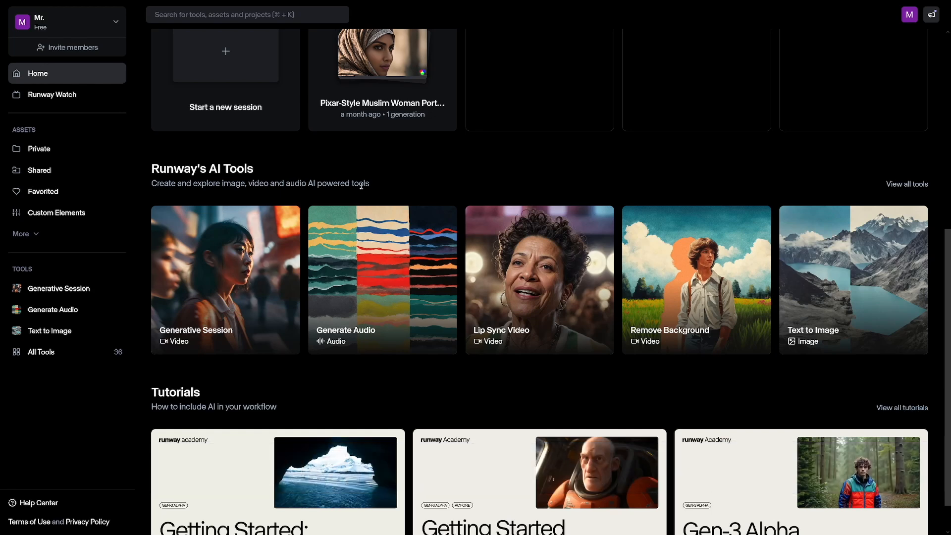
{"action": "mouse_move", "coordinate": [488, 190]}
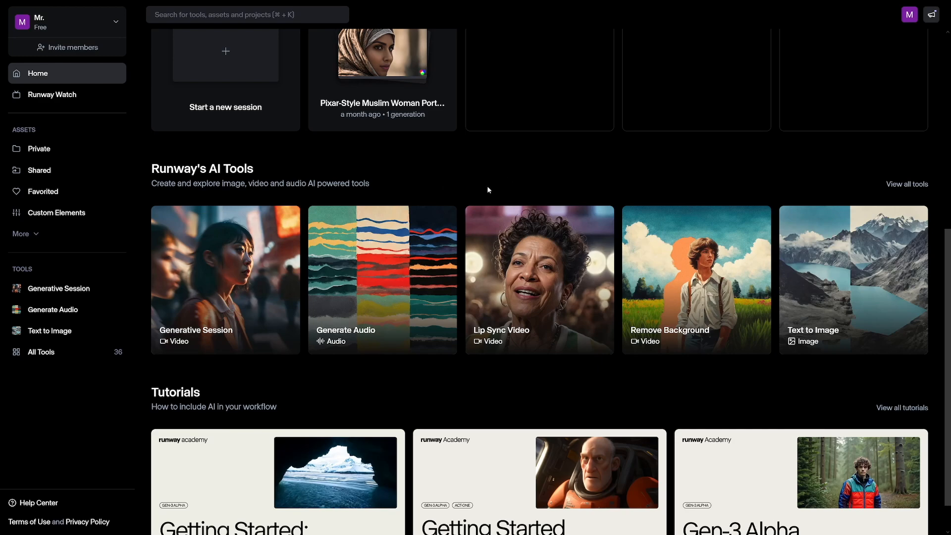
{"action": "mouse_move", "coordinate": [499, 186]}
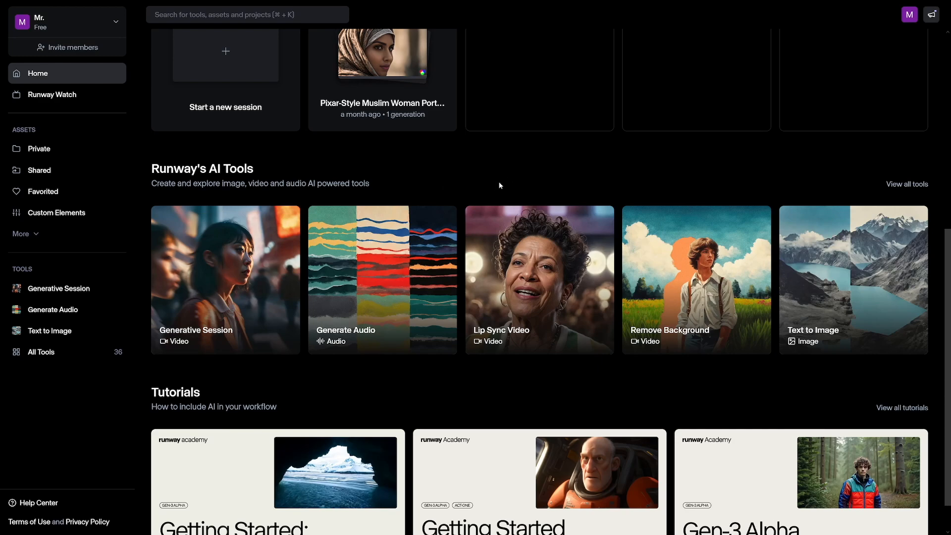
Look over the current Runway page, then bring up the All Tools catalogue from the sidebar
{"action": "scroll", "scroll_direction": "up", "scroll_amount": 3}
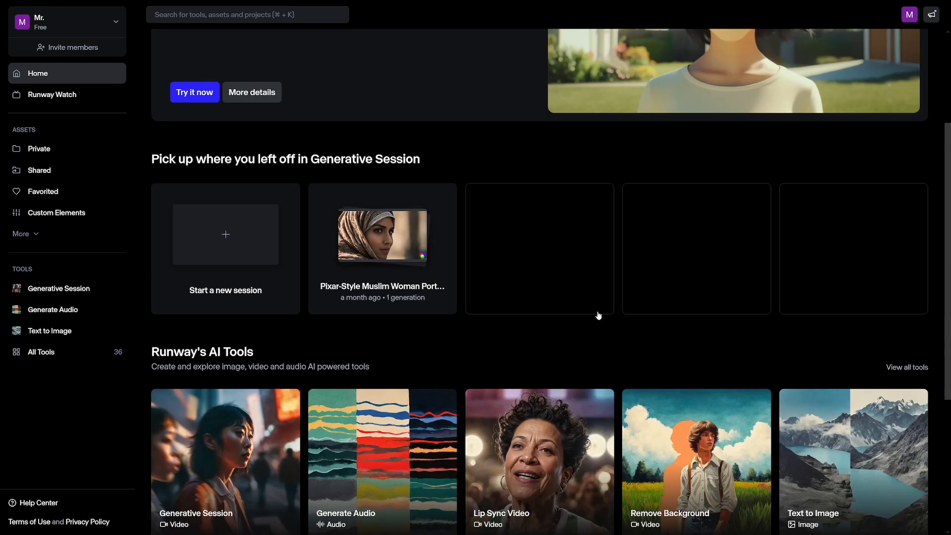
{"action": "scroll", "scroll_direction": "up", "scroll_amount": 3}
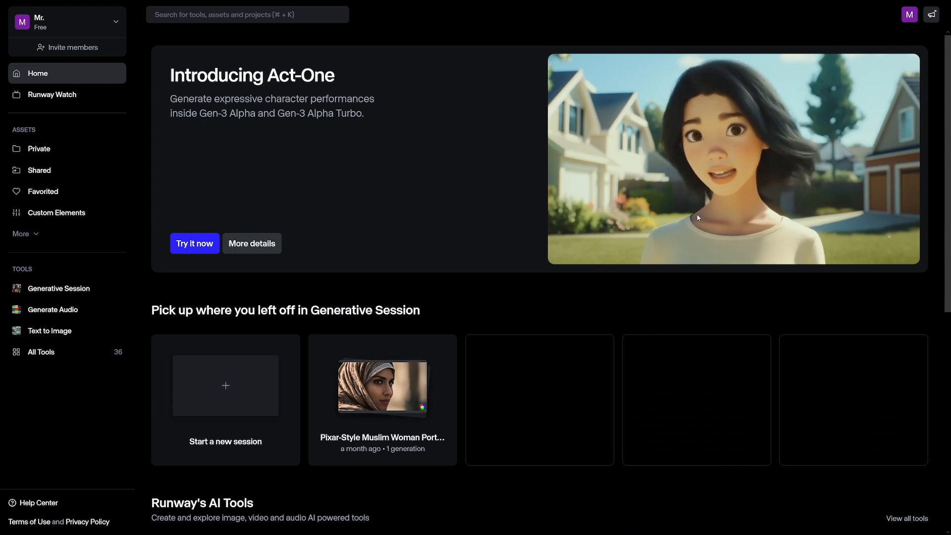
{"action": "scroll", "scroll_direction": "down", "scroll_amount": 3}
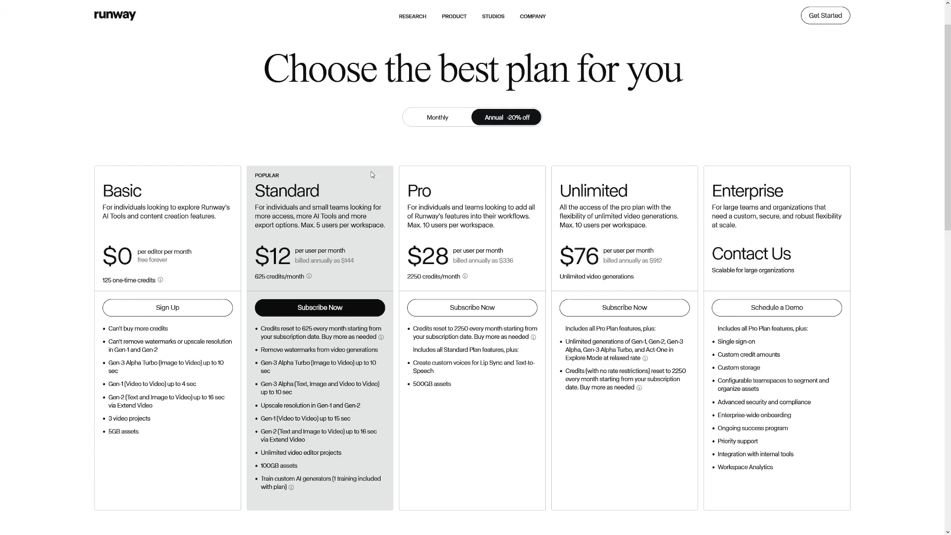
{"action": "scroll", "scroll_direction": "down", "scroll_amount": 3}
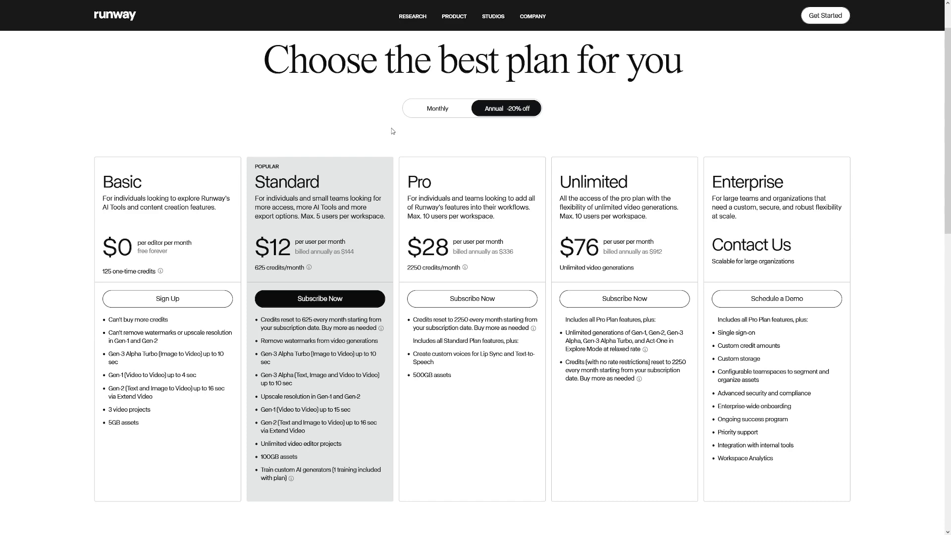
{"action": "mouse_move", "coordinate": [391, 145]}
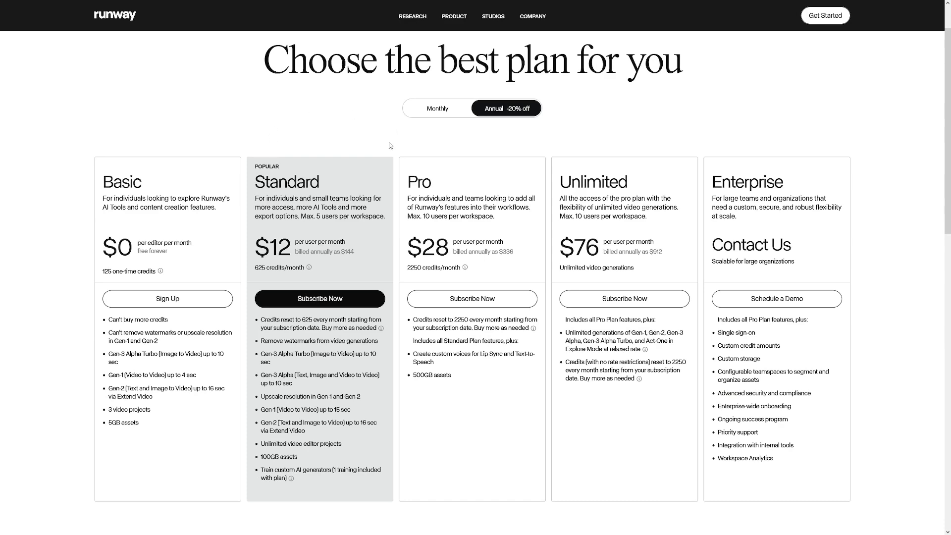
{"action": "mouse_move", "coordinate": [404, 154]}
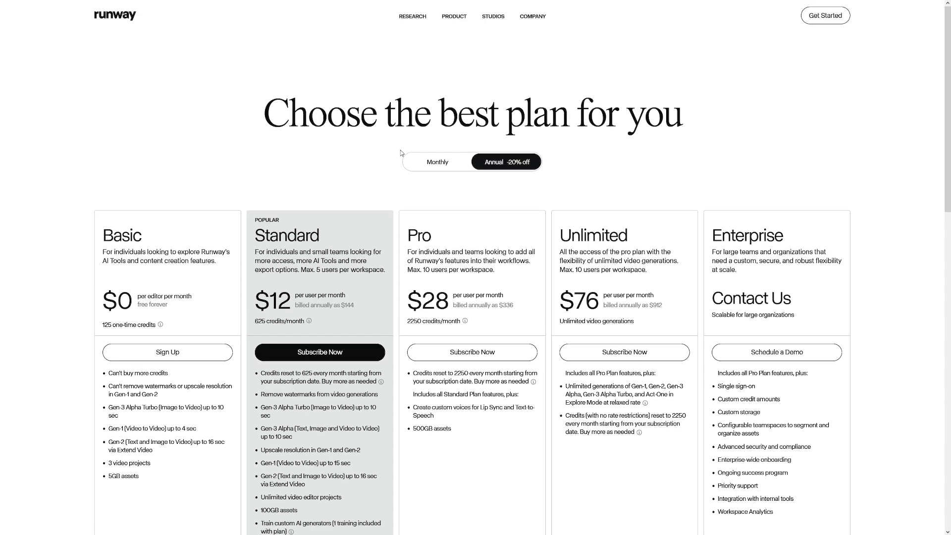
{"action": "scroll", "scroll_direction": "down", "scroll_amount": 3}
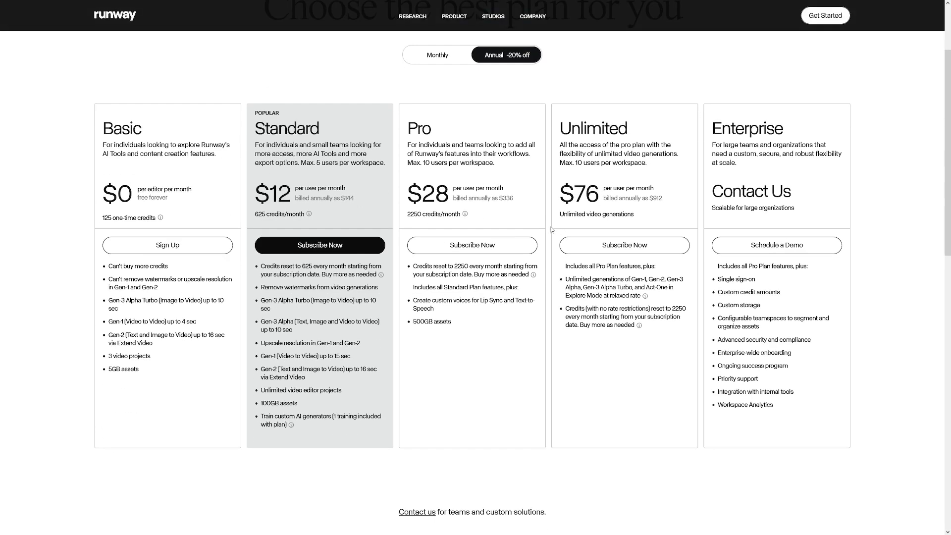
{"action": "scroll", "scroll_direction": "up", "scroll_amount": 3}
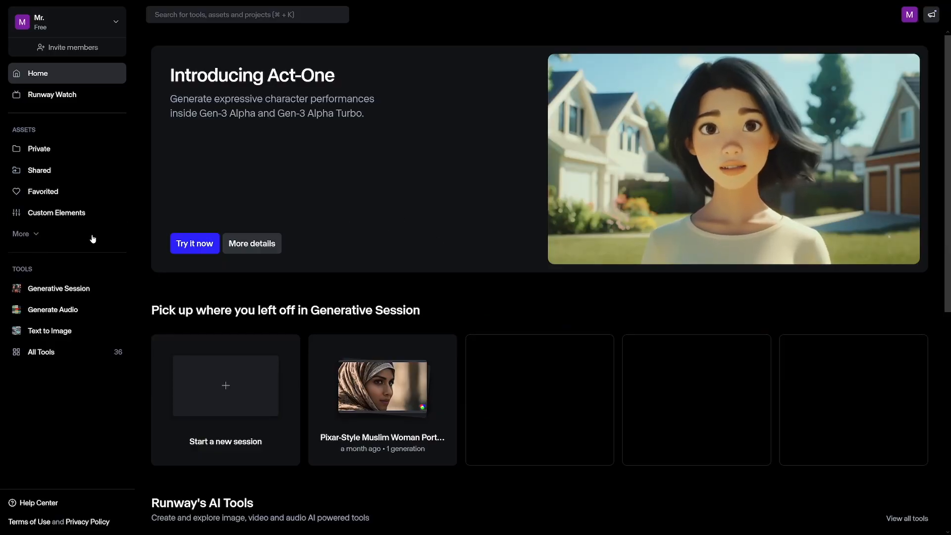
{"action": "left_click", "coordinate": [41, 351]}
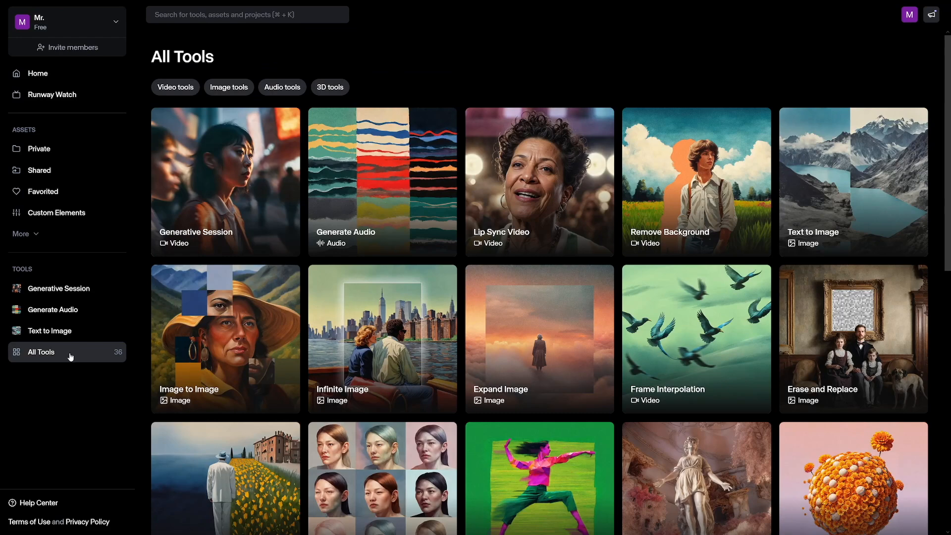
{"action": "mouse_move", "coordinate": [561, 234]}
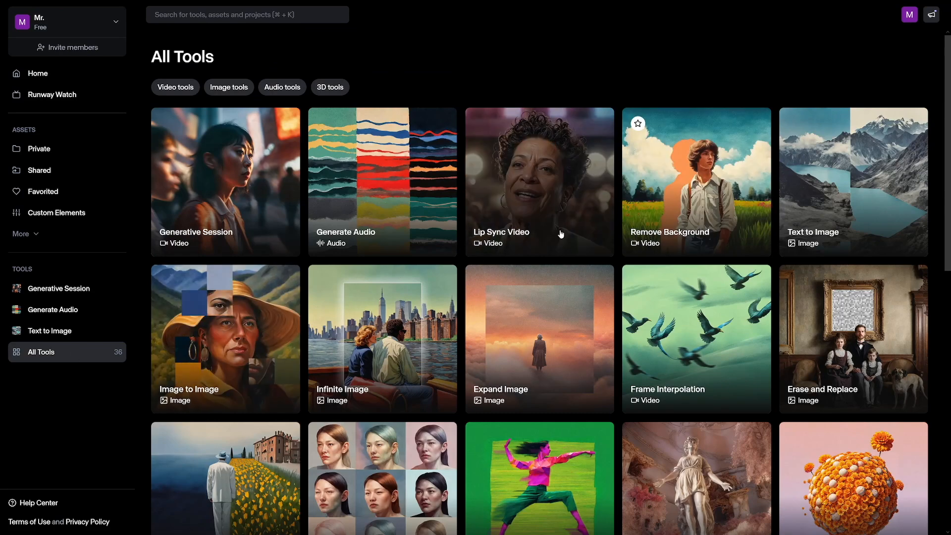
Browse the video, image, audio and 3D tool cards, ending in a new untitled Gen-2 session
{"action": "scroll", "scroll_direction": "down", "scroll_amount": 3}
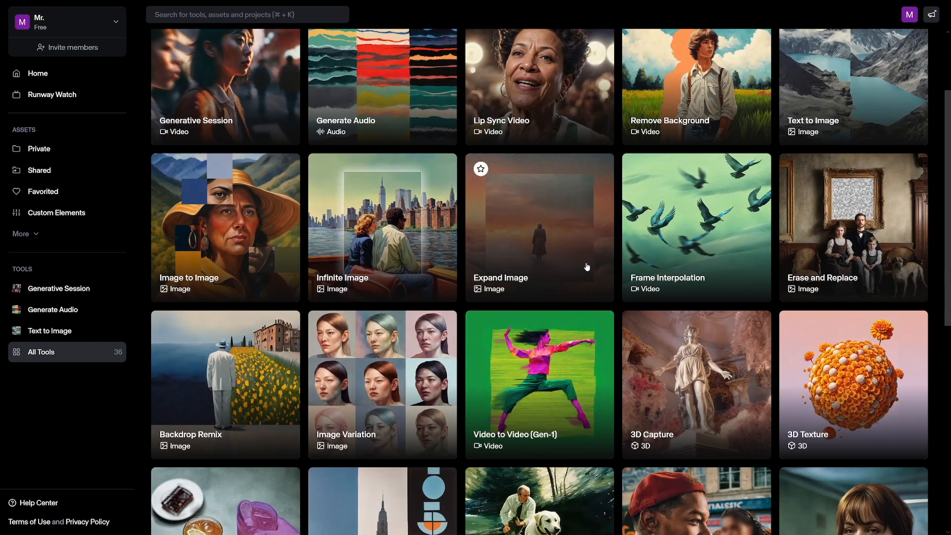
{"action": "scroll", "scroll_direction": "down", "scroll_amount": 3}
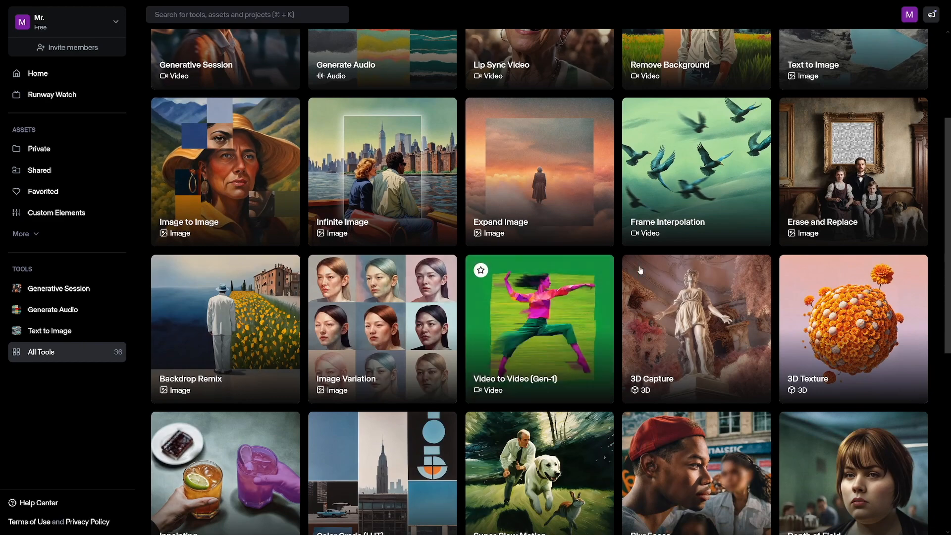
{"action": "scroll", "scroll_direction": "down", "scroll_amount": 3}
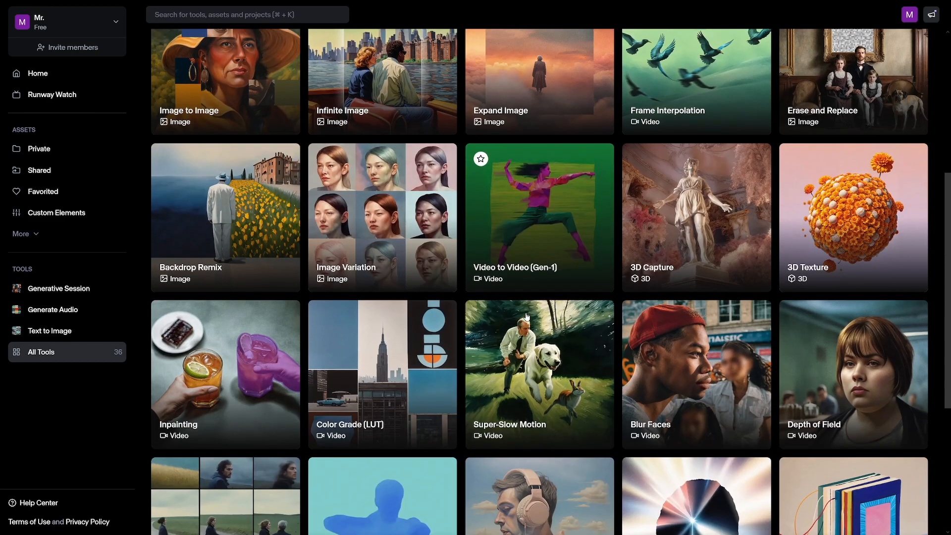
{"action": "mouse_move", "coordinate": [526, 316]}
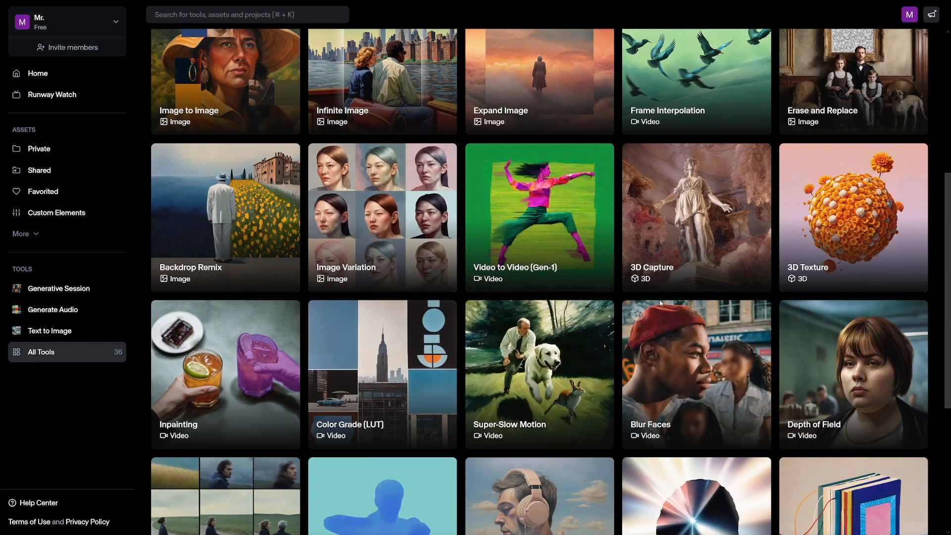
{"action": "mouse_move", "coordinate": [619, 291]}
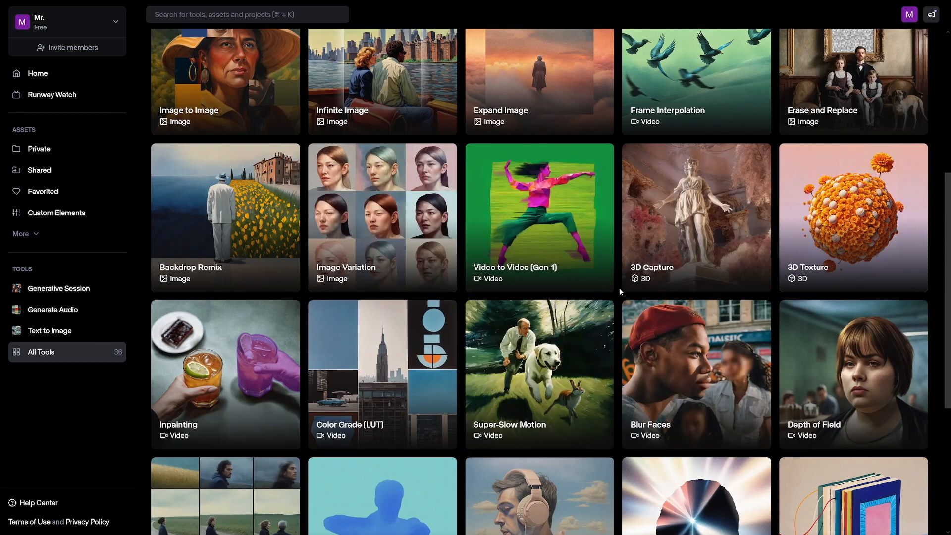
{"action": "scroll", "scroll_direction": "down", "scroll_amount": 3}
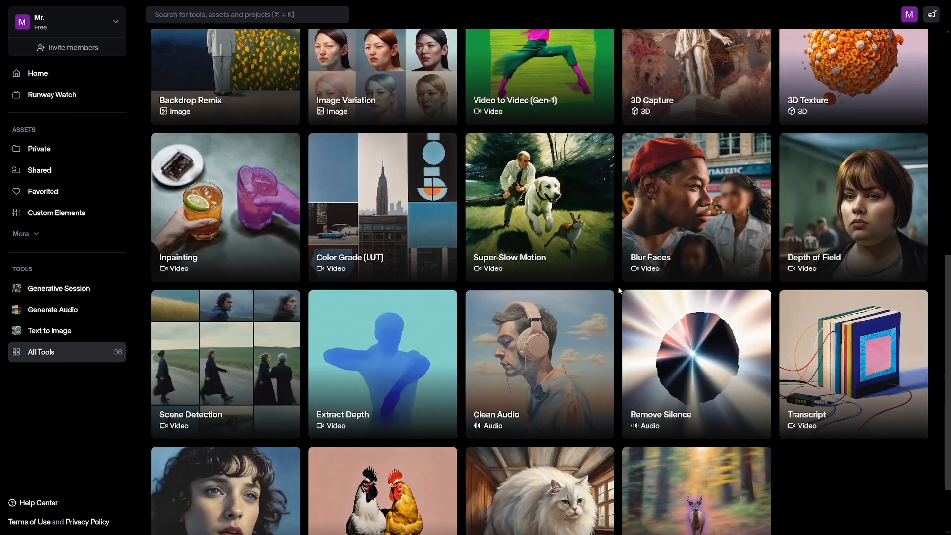
{"action": "mouse_move", "coordinate": [635, 286]}
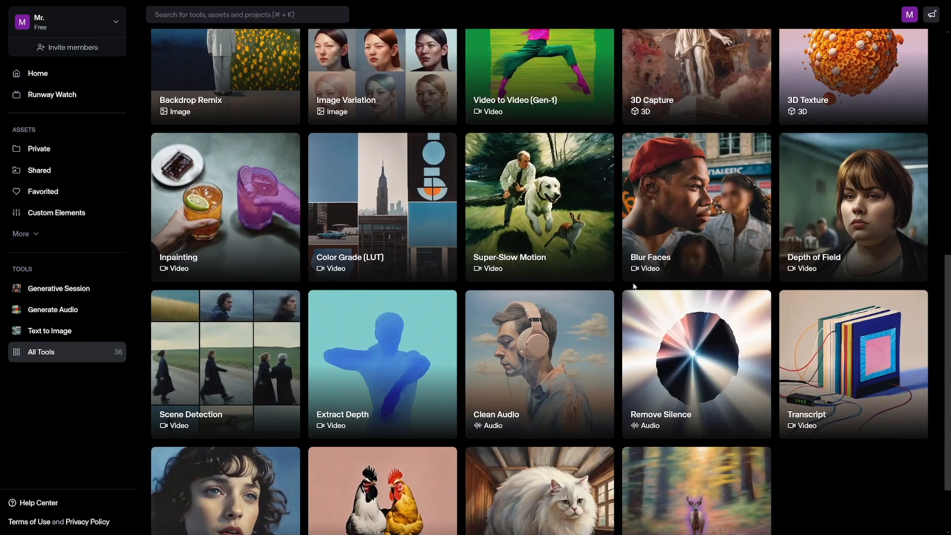
{"action": "scroll", "scroll_direction": "up", "scroll_amount": 3}
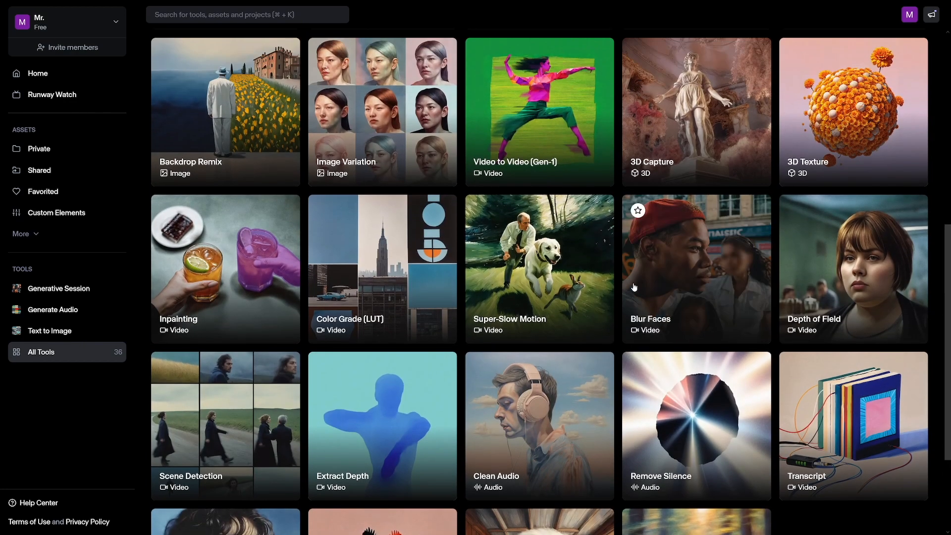
{"action": "scroll", "scroll_direction": "up", "scroll_amount": 3}
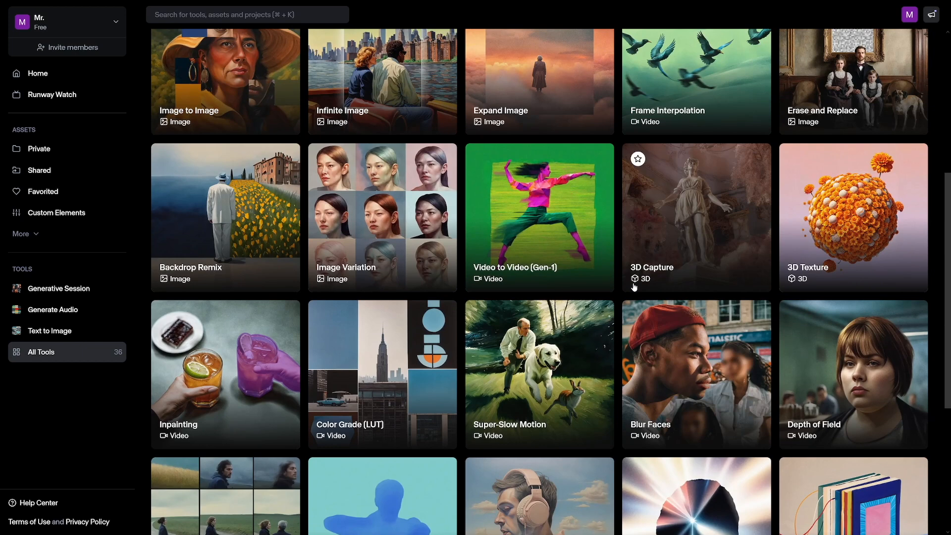
{"action": "left_click", "coordinate": [38, 73]}
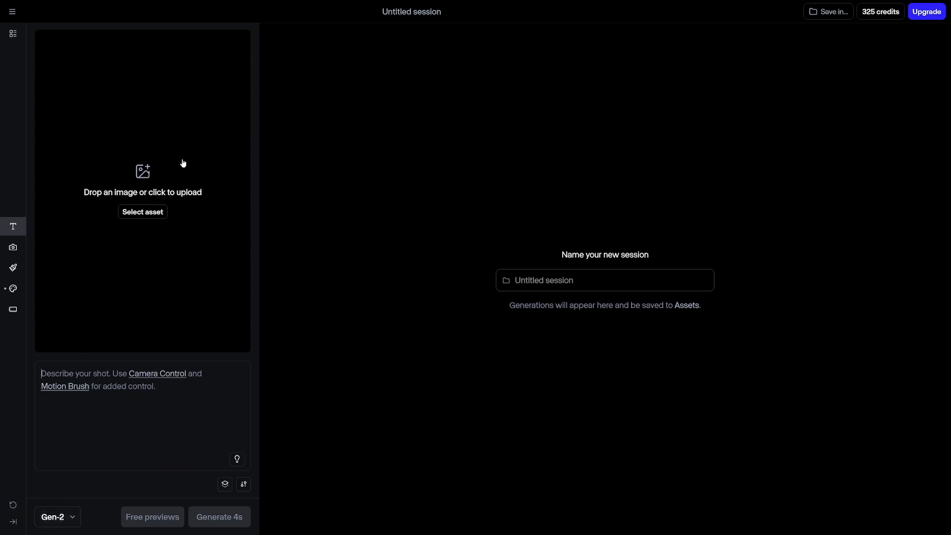
{"action": "mouse_move", "coordinate": [142, 212]}
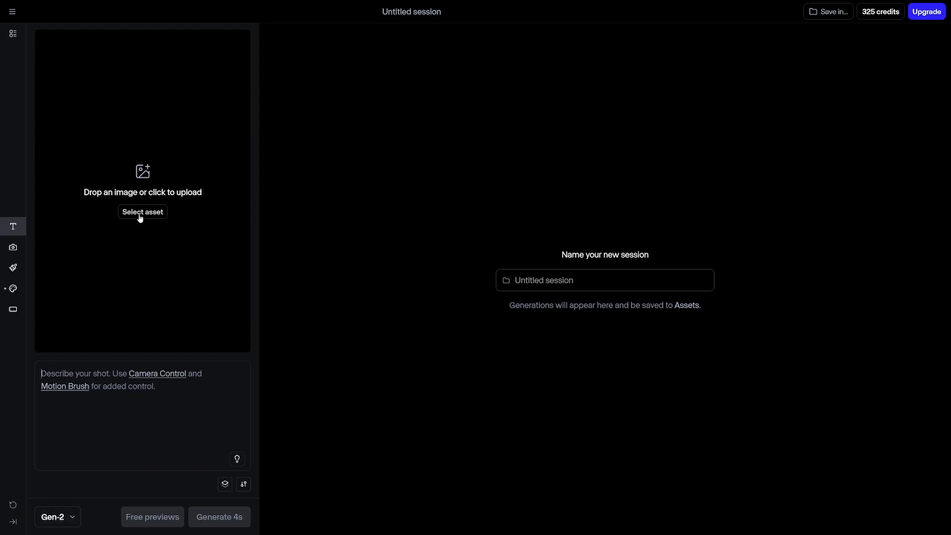
Choose the starting image for the Gen-2 video from the saved assets library
{"action": "left_click", "coordinate": [143, 212]}
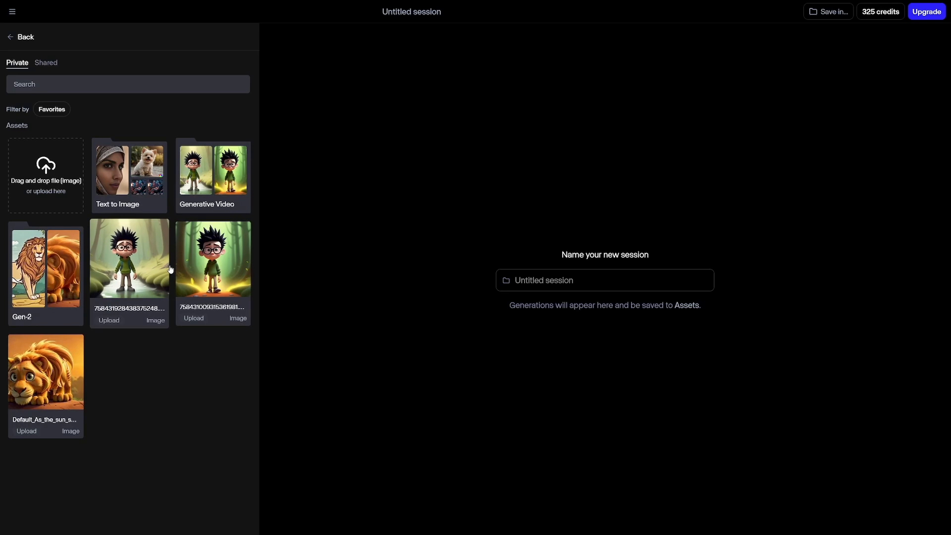
{"action": "mouse_move", "coordinate": [110, 254]}
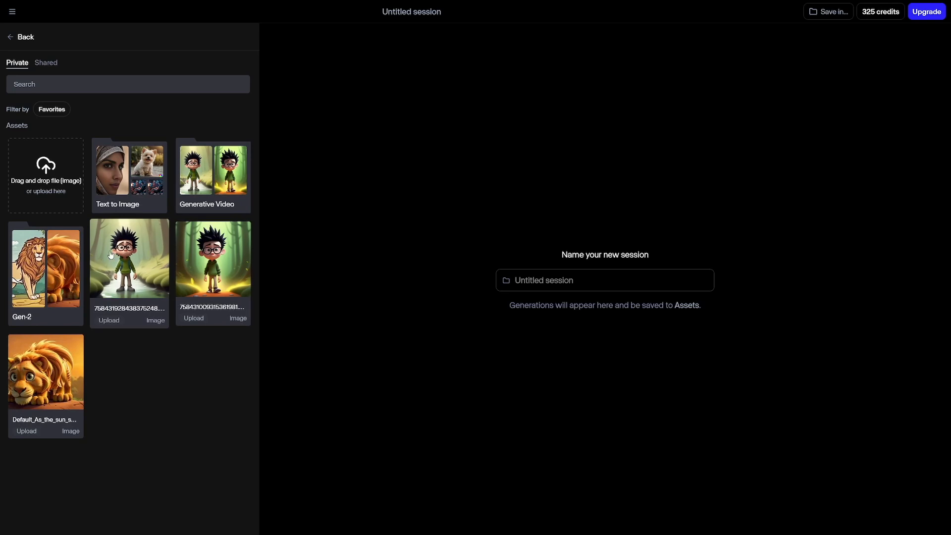
{"action": "mouse_move", "coordinate": [24, 196]}
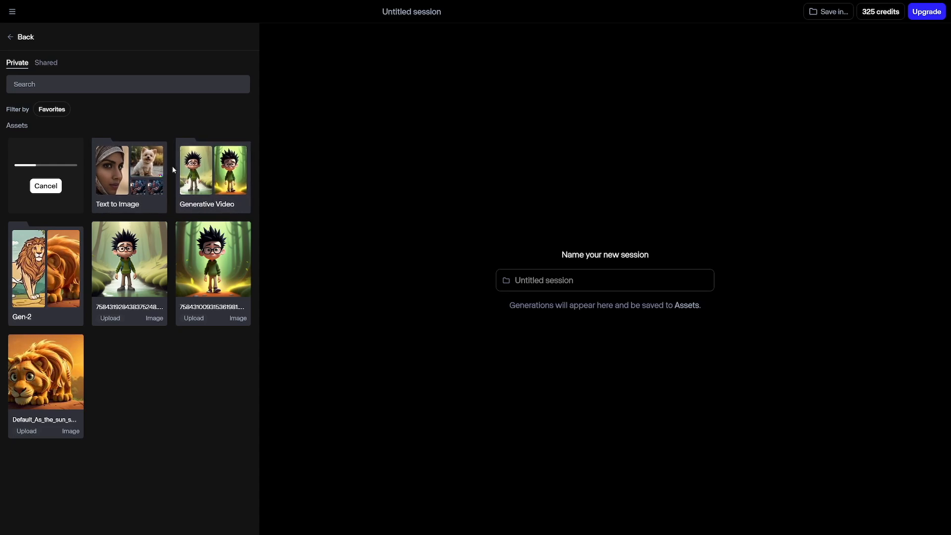
{"action": "mouse_move", "coordinate": [86, 172]}
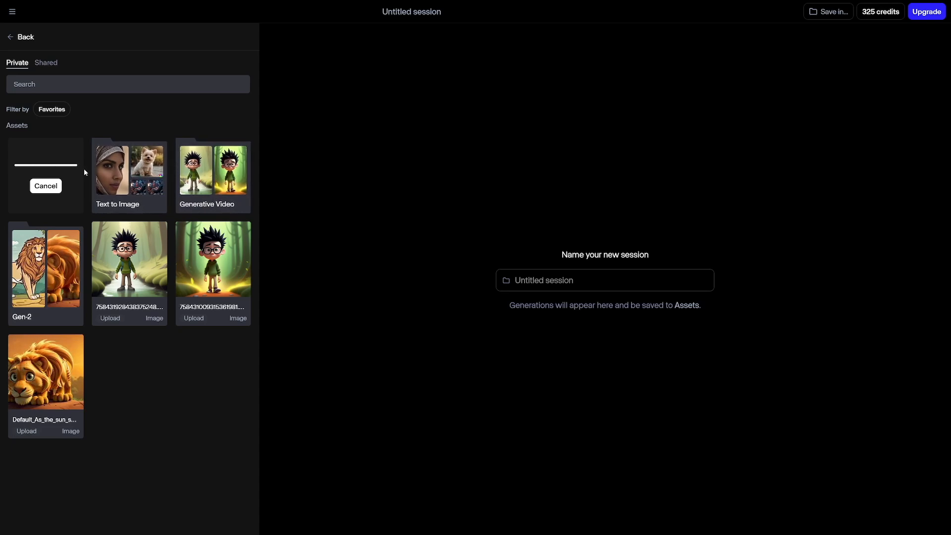
{"action": "mouse_move", "coordinate": [60, 182]}
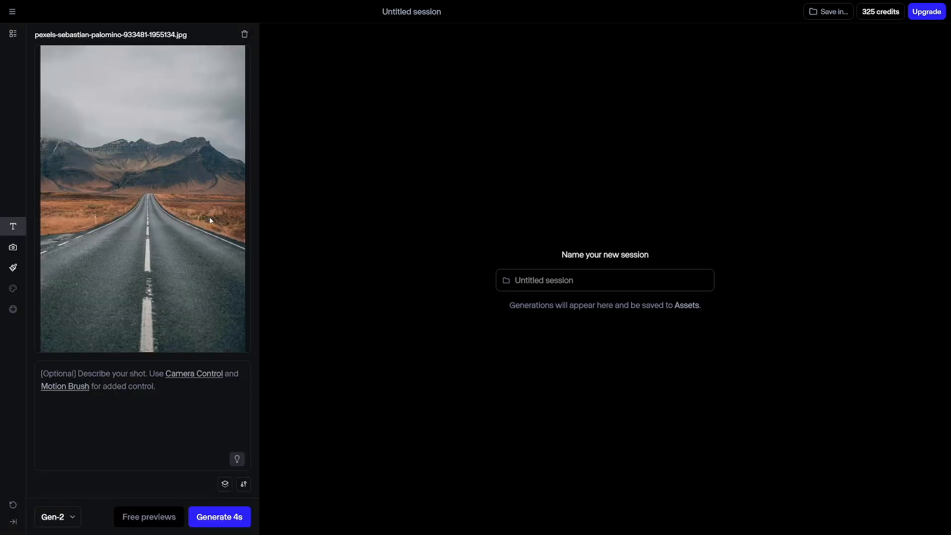
{"action": "mouse_move", "coordinate": [185, 254]}
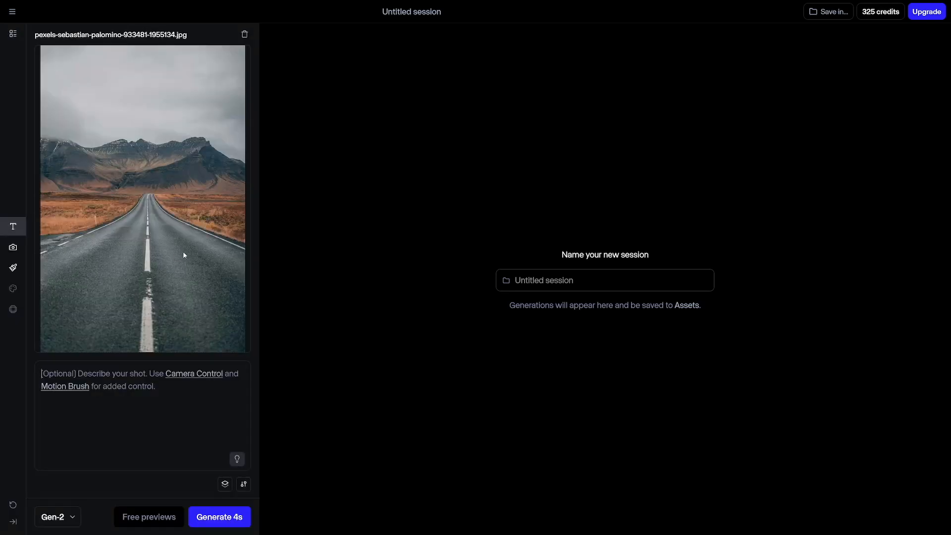
{"action": "mouse_move", "coordinate": [163, 270]}
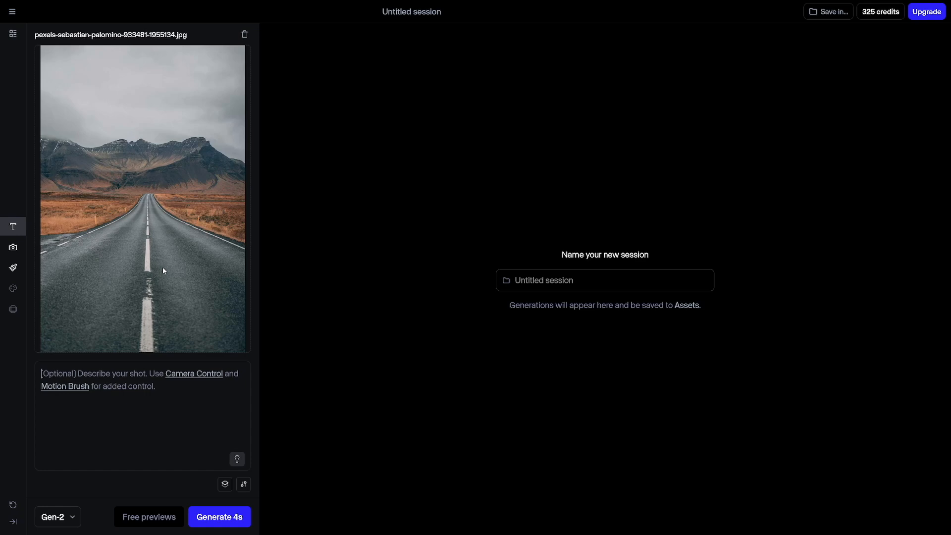
{"action": "mouse_move", "coordinate": [196, 298]}
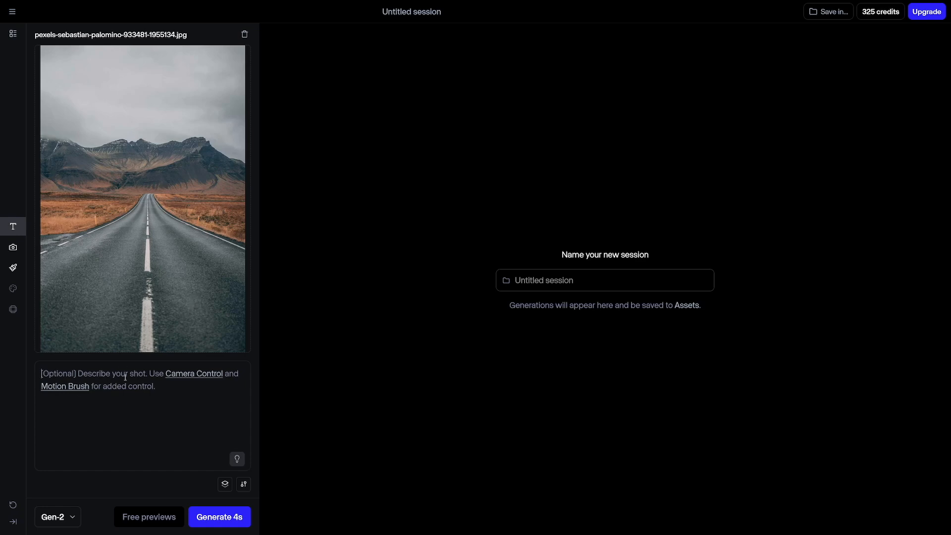
Prompt 'a car is driving towards the mountain' on the road photo and generate a 4s video
{"action": "type", "text": "a car is driving towards the mountain"}
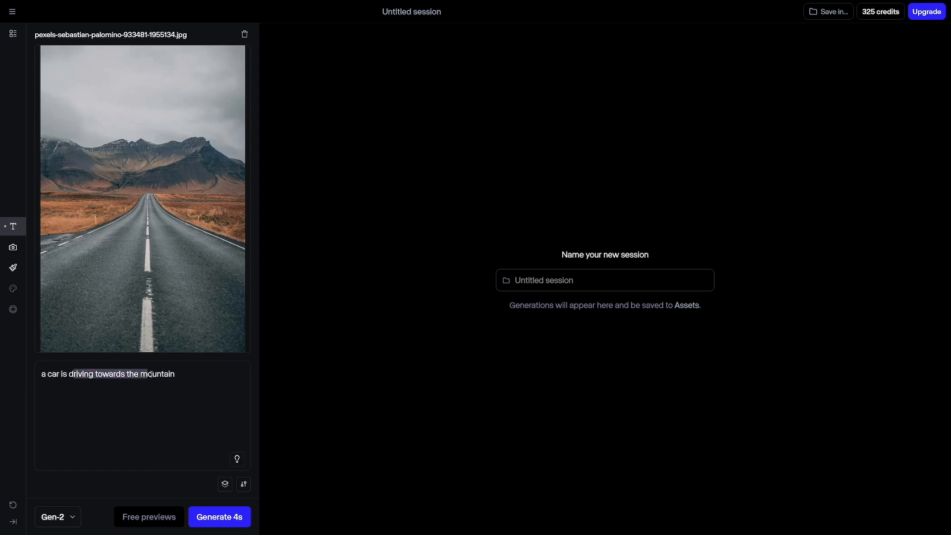
{"action": "mouse_move", "coordinate": [220, 516]}
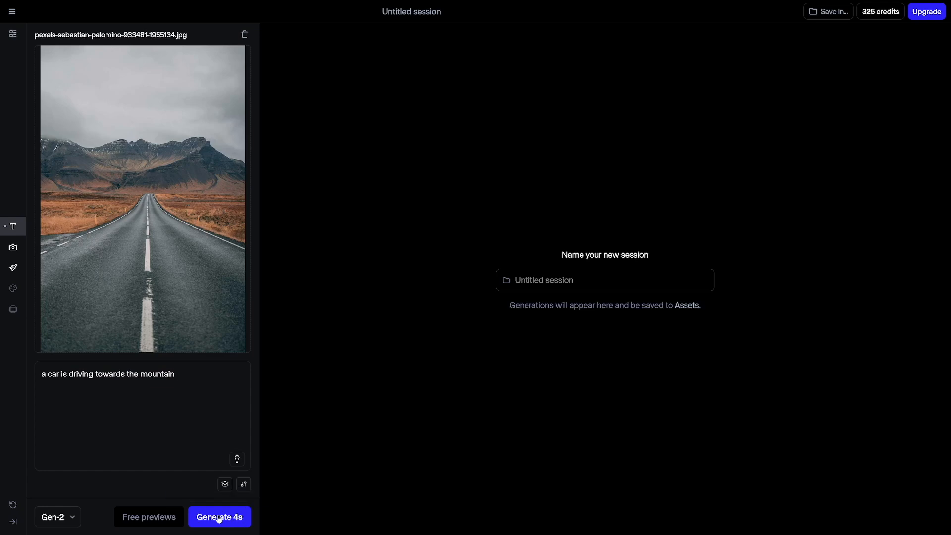
{"action": "left_click", "coordinate": [219, 517]}
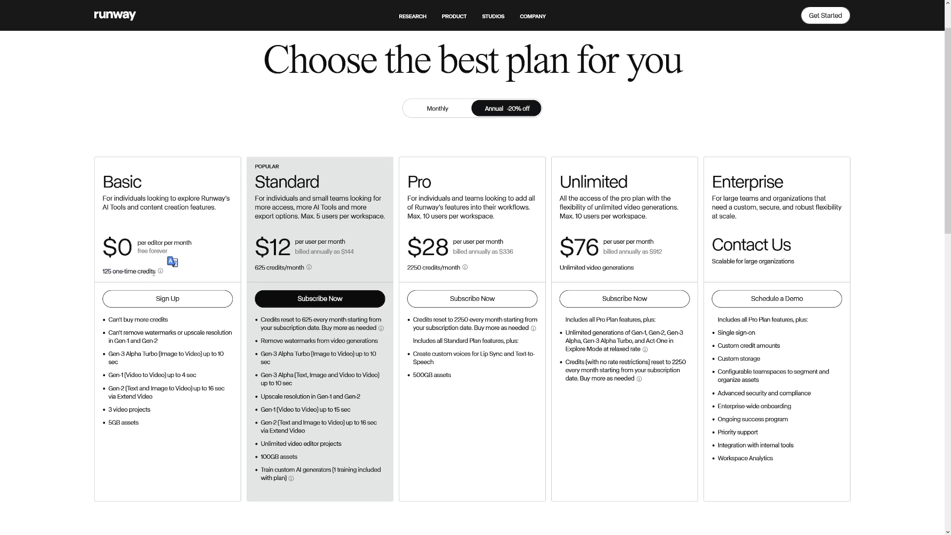
{"action": "mouse_move", "coordinate": [315, 267]}
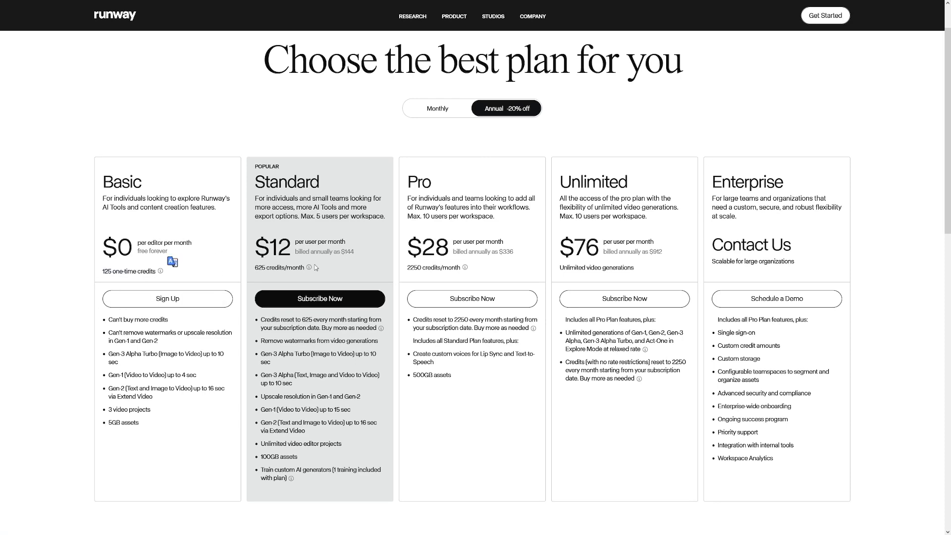
{"action": "mouse_move", "coordinate": [258, 271]}
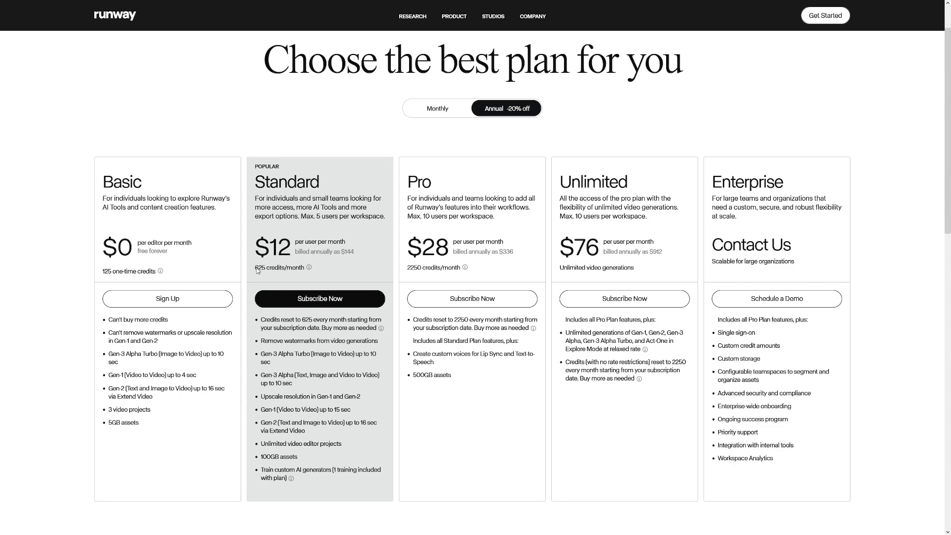
{"action": "mouse_move", "coordinate": [291, 230]}
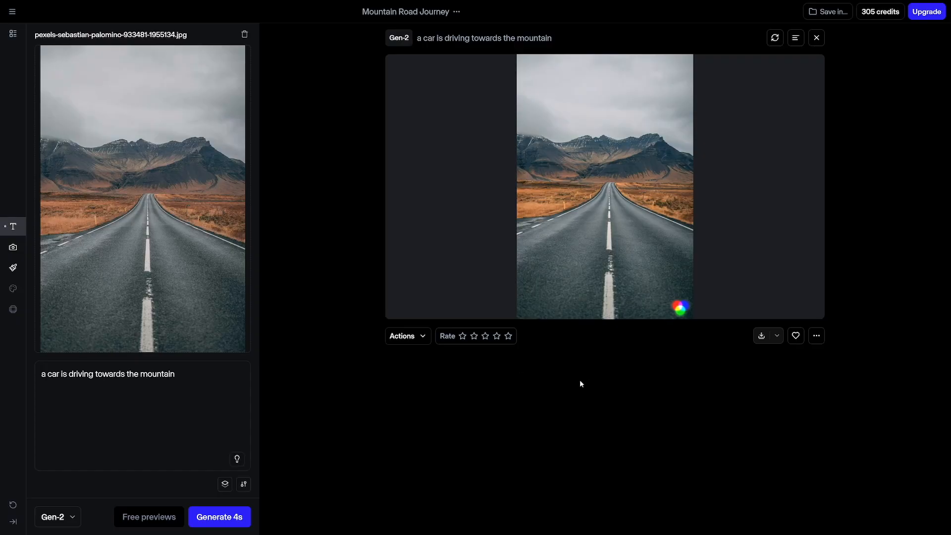
{"action": "mouse_move", "coordinate": [197, 228]}
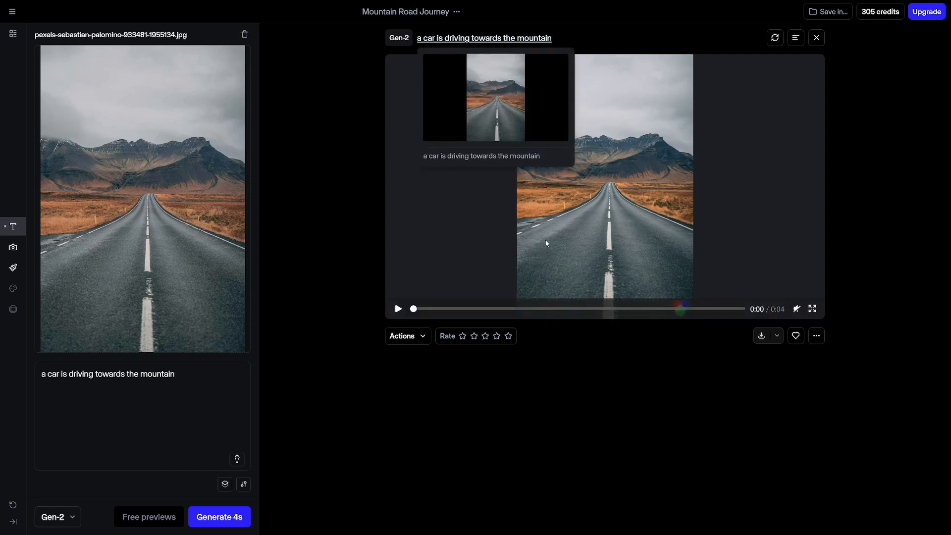
Play and pause the finished 4-second Mountain Road Journey video to review it
{"action": "left_click", "coordinate": [398, 309]}
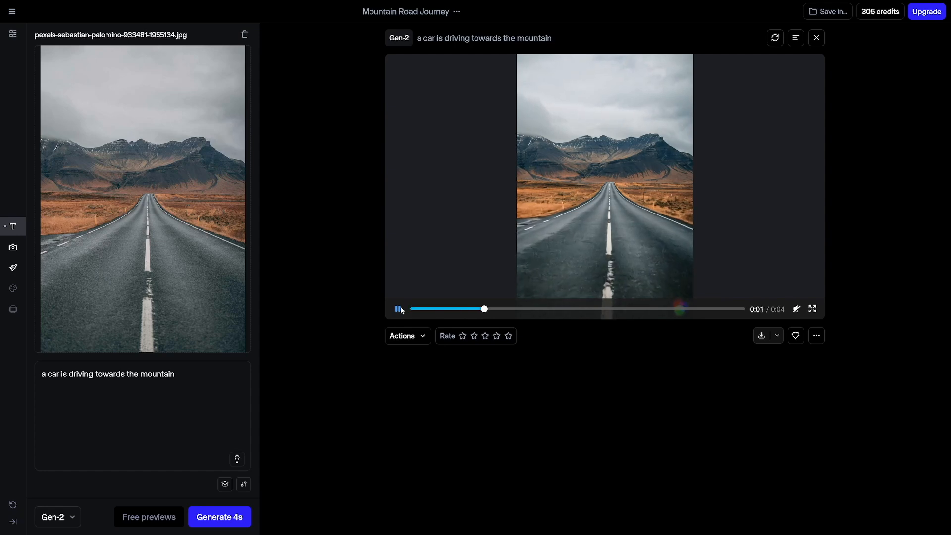
{"action": "left_click", "coordinate": [398, 310]}
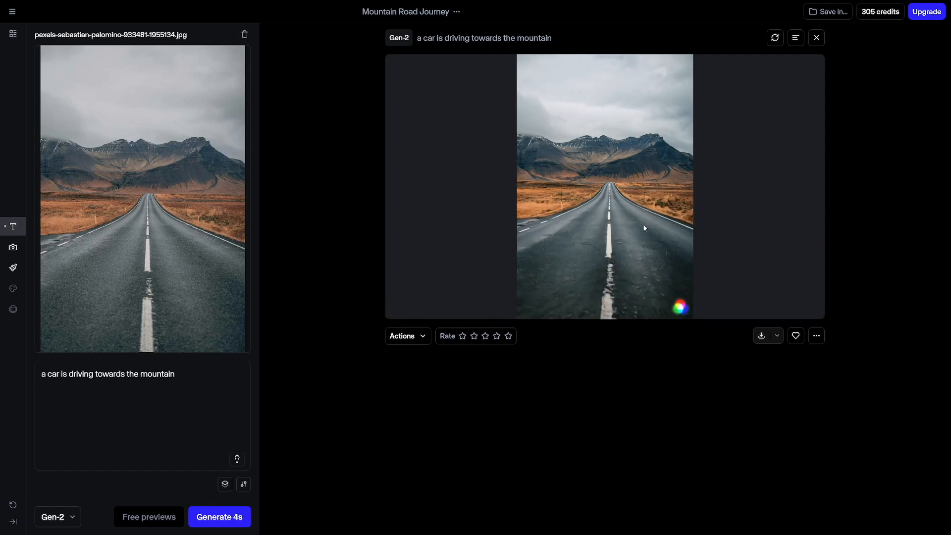
{"action": "left_click", "coordinate": [604, 187]}
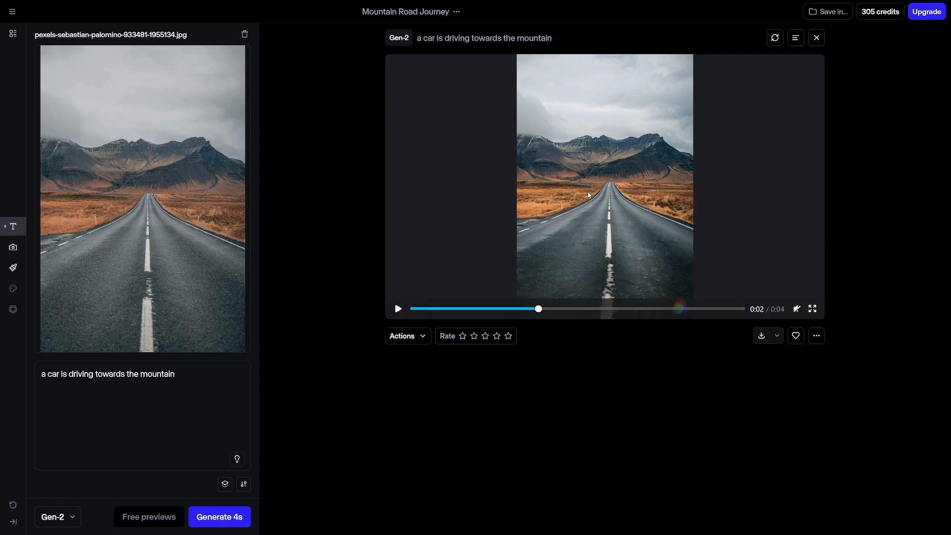
{"action": "mouse_move", "coordinate": [761, 329]}
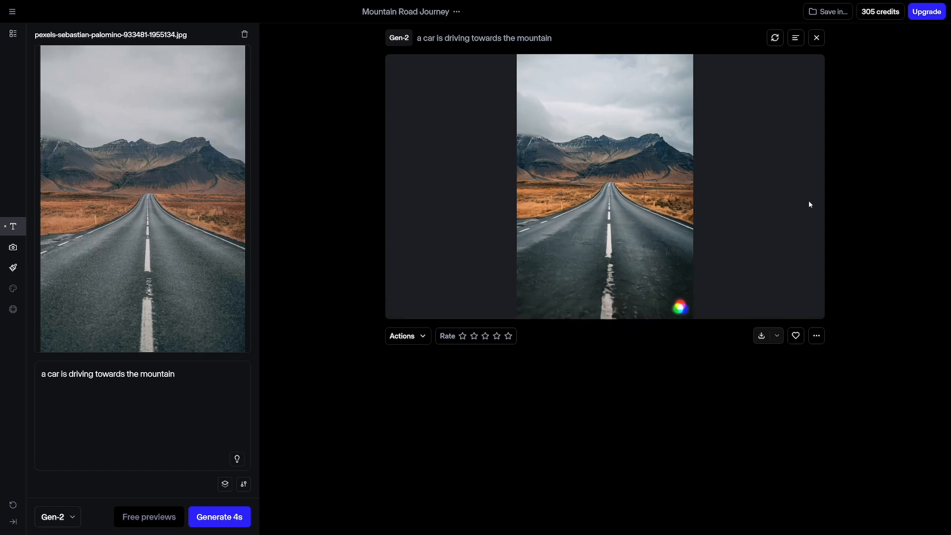
{"action": "left_click", "coordinate": [605, 187]}
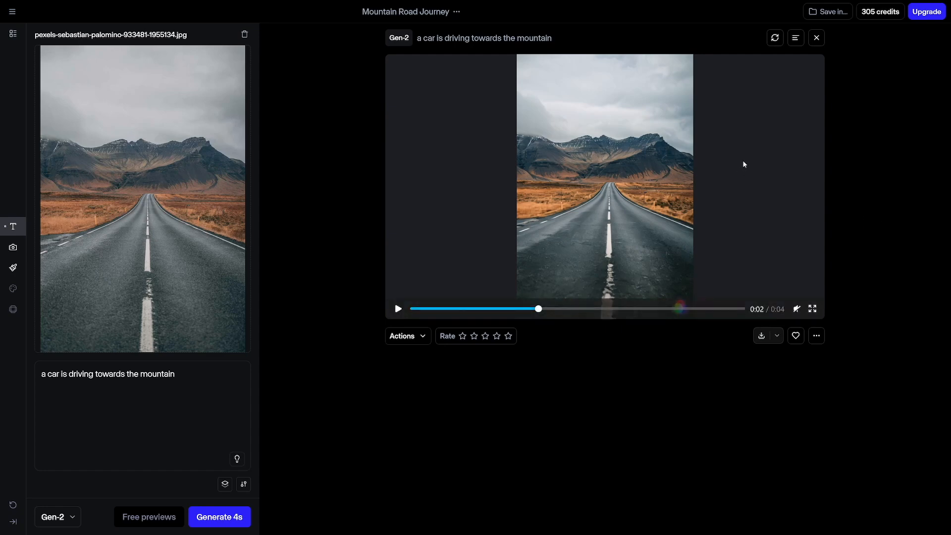
{"action": "mouse_move", "coordinate": [732, 203]}
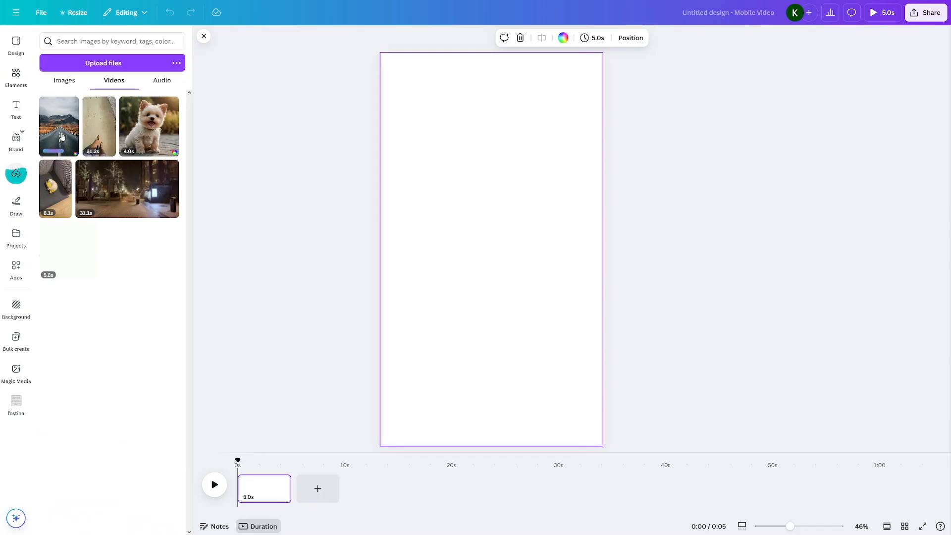
Place the uploaded road video on the mobile video page and enlarge it to fill the page
{"action": "left_click", "coordinate": [59, 126]}
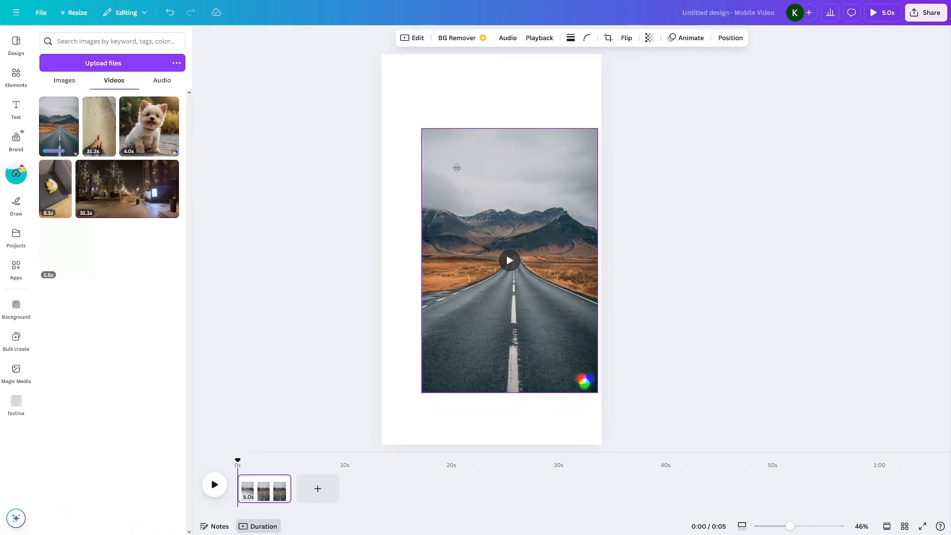
{"action": "left_click_drag", "start_coordinate": [422, 129], "coordinate": [388, 69]}
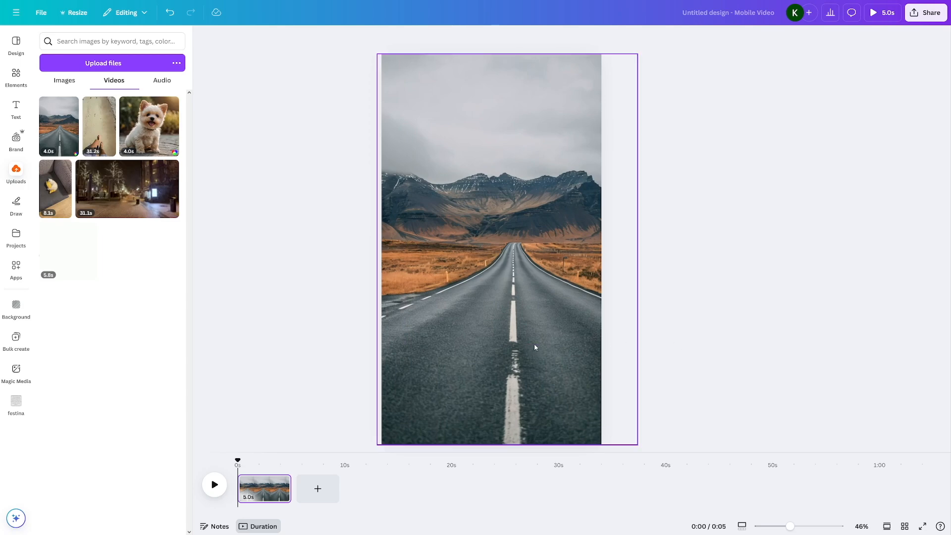
{"action": "left_click", "coordinate": [491, 249]}
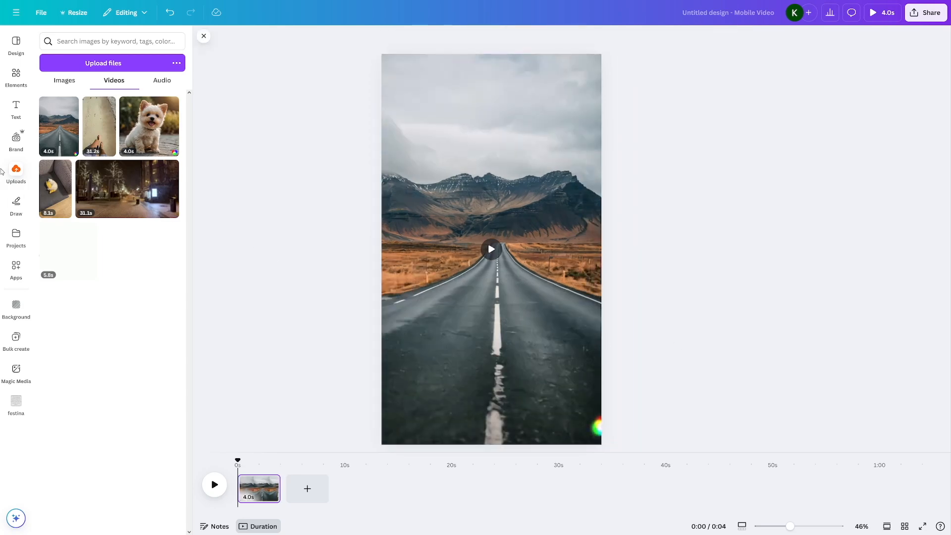
{"action": "left_click", "coordinate": [16, 109]}
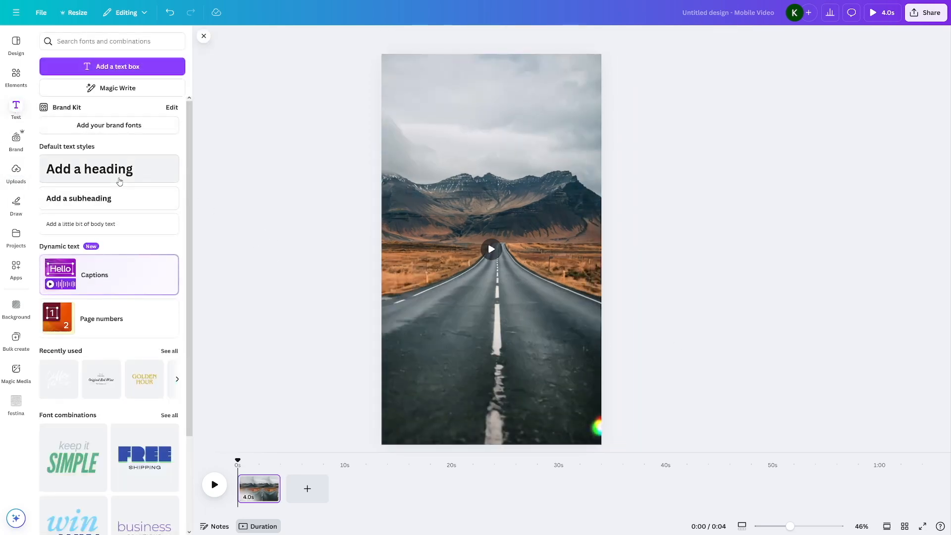
Add a 'Smart quote' heading over the road video and colour its text white
{"action": "left_click", "coordinate": [89, 168]}
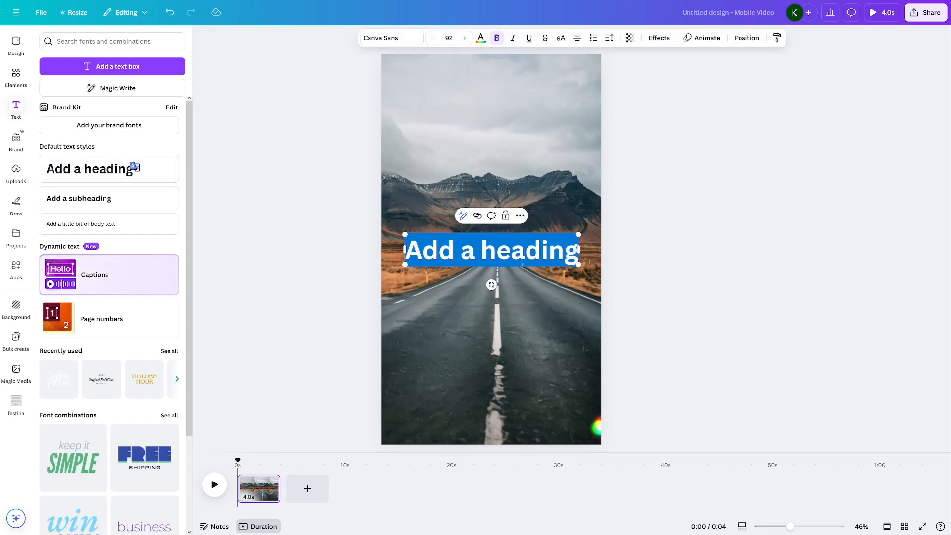
{"action": "type", "text": "Smart"}
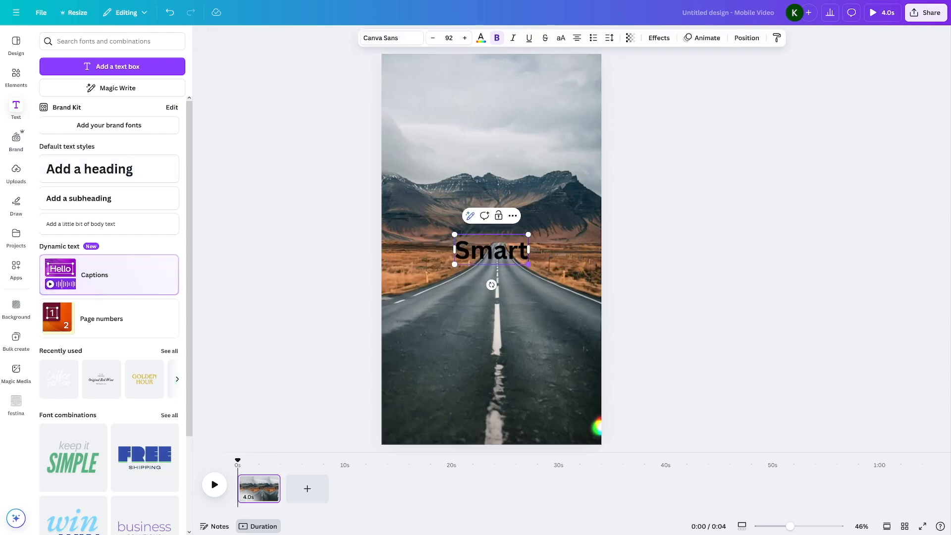
{"action": "type", "text": "quote"}
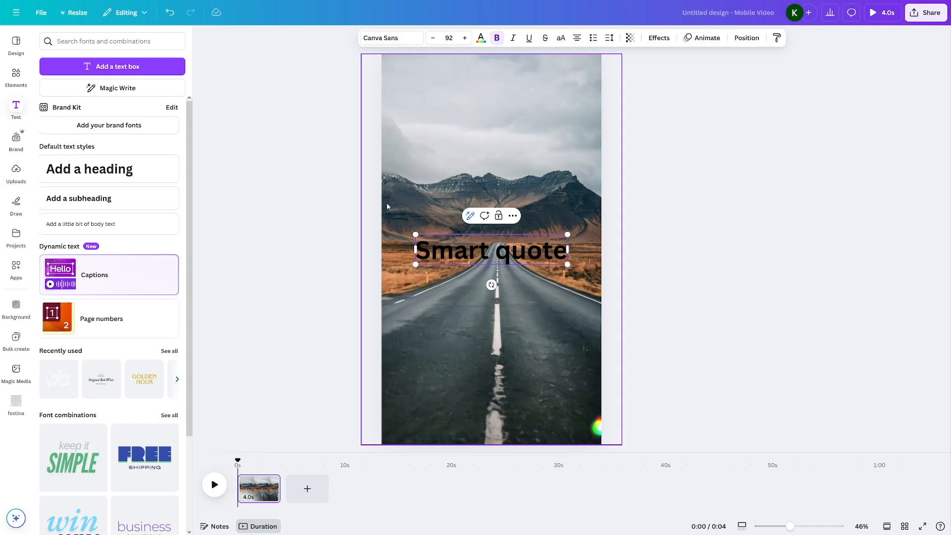
{"action": "left_click", "coordinate": [480, 38]}
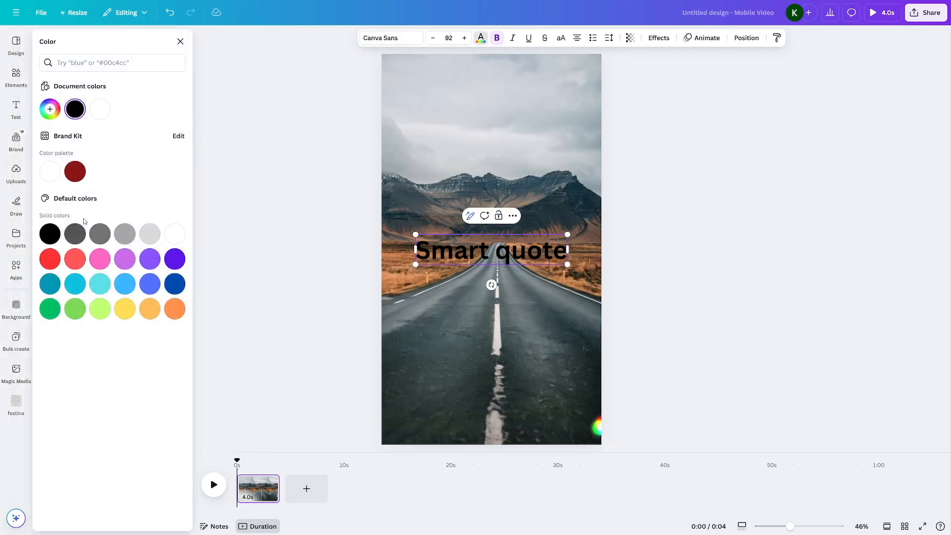
{"action": "left_click", "coordinate": [49, 172]}
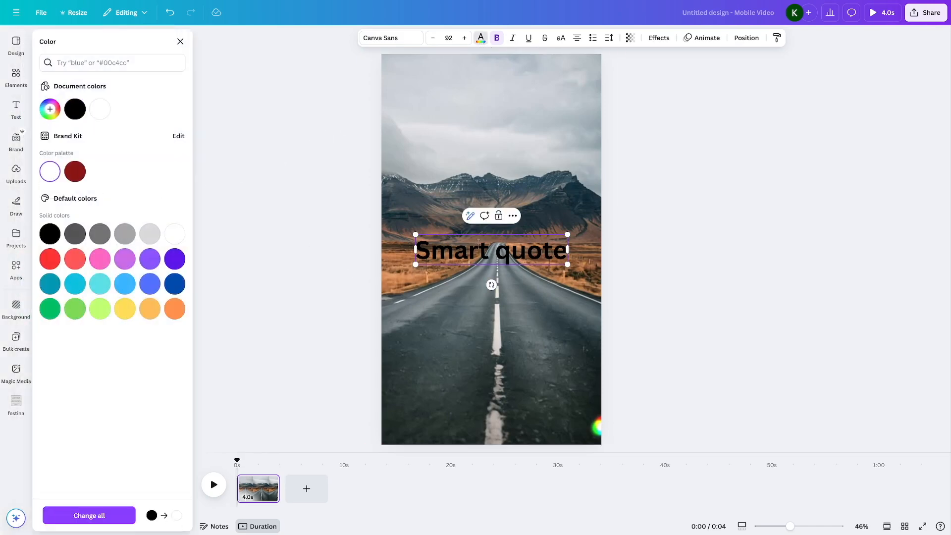
{"action": "left_click", "coordinate": [16, 109]}
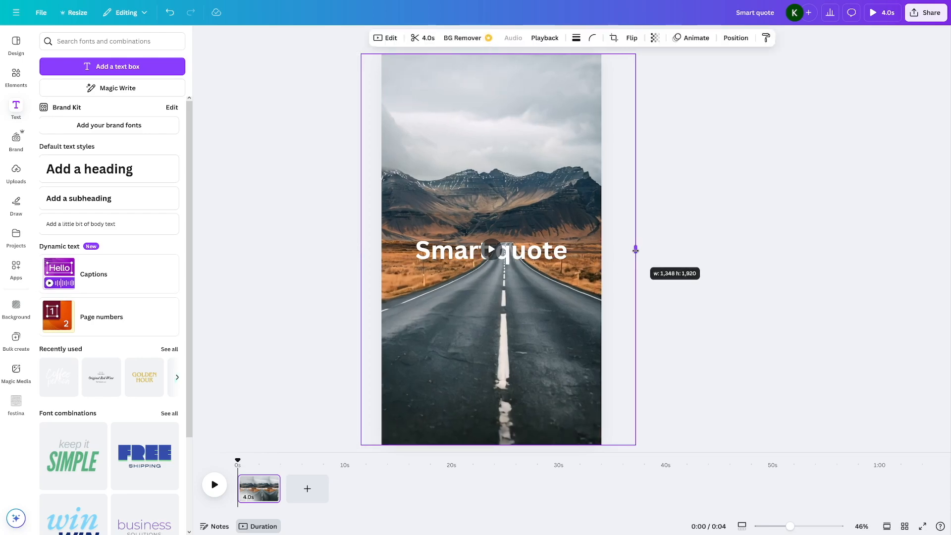
{"action": "left_click", "coordinate": [722, 296]}
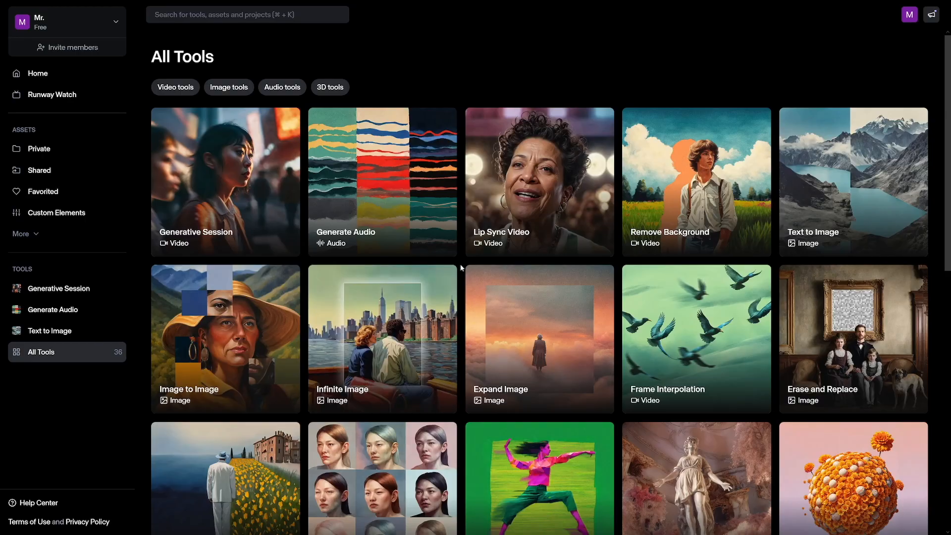
{"action": "mouse_move", "coordinate": [550, 342]}
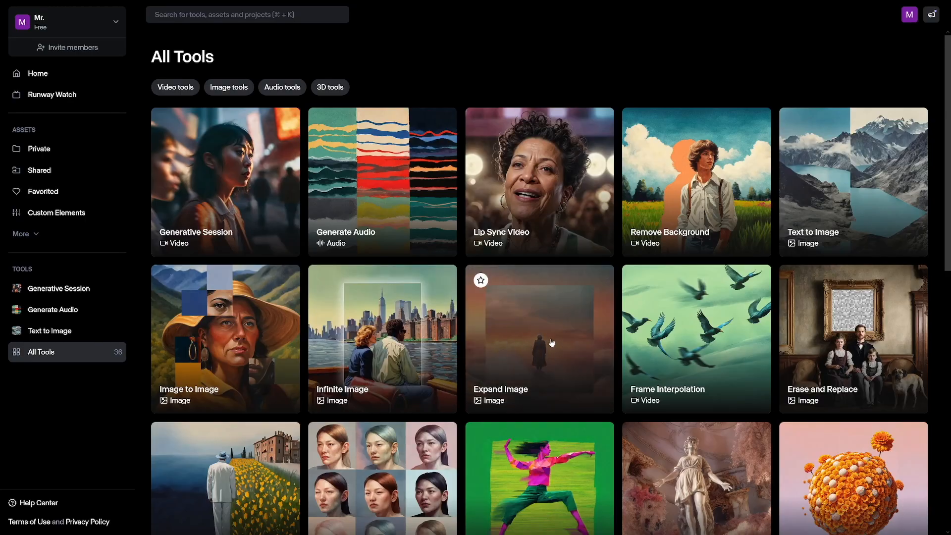
Start the Expand Image tool with the mountain road photo as its source
{"action": "left_click", "coordinate": [539, 339]}
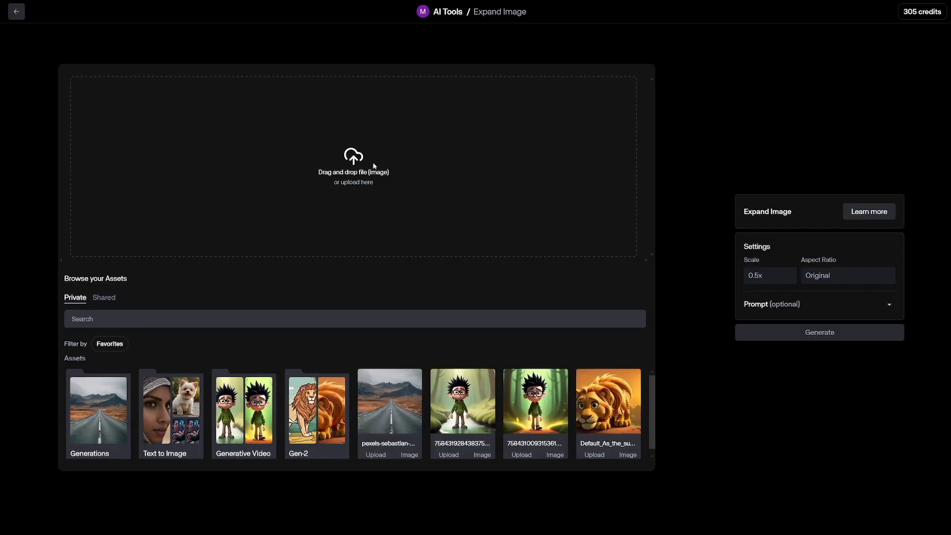
{"action": "mouse_move", "coordinate": [451, 332]}
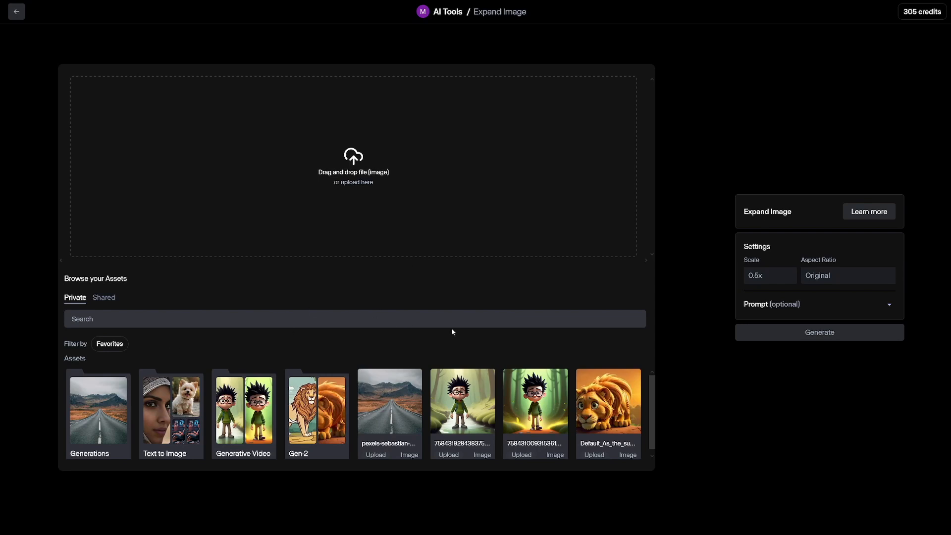
{"action": "left_click", "coordinate": [390, 408]}
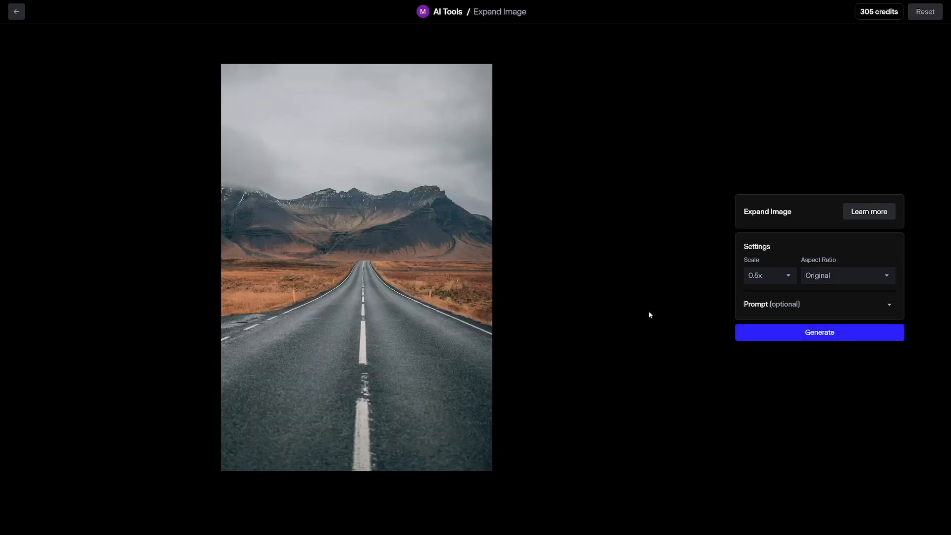
Generate expanded versions of the road photo, then a second set at 0.75x scale
{"action": "left_click", "coordinate": [820, 332]}
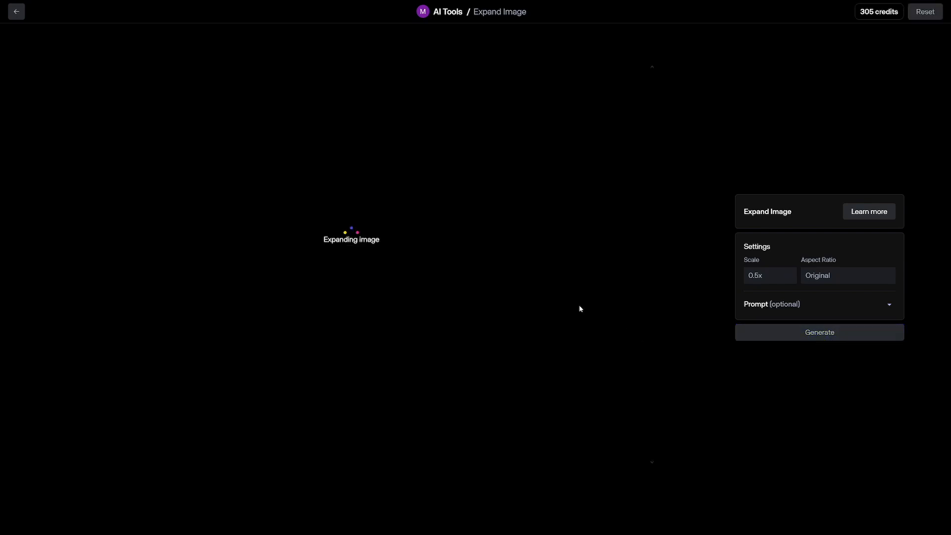
{"action": "mouse_move", "coordinate": [512, 289]}
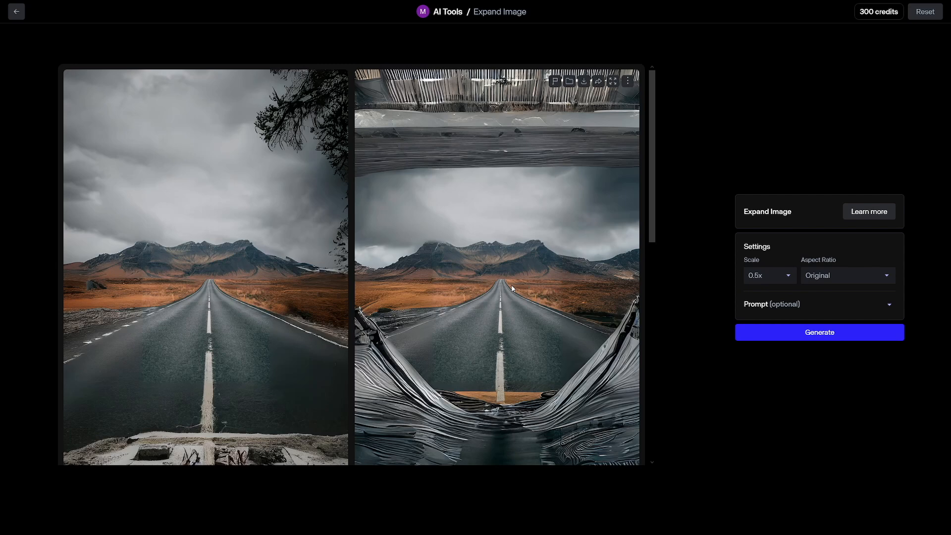
{"action": "left_click", "coordinate": [769, 274]}
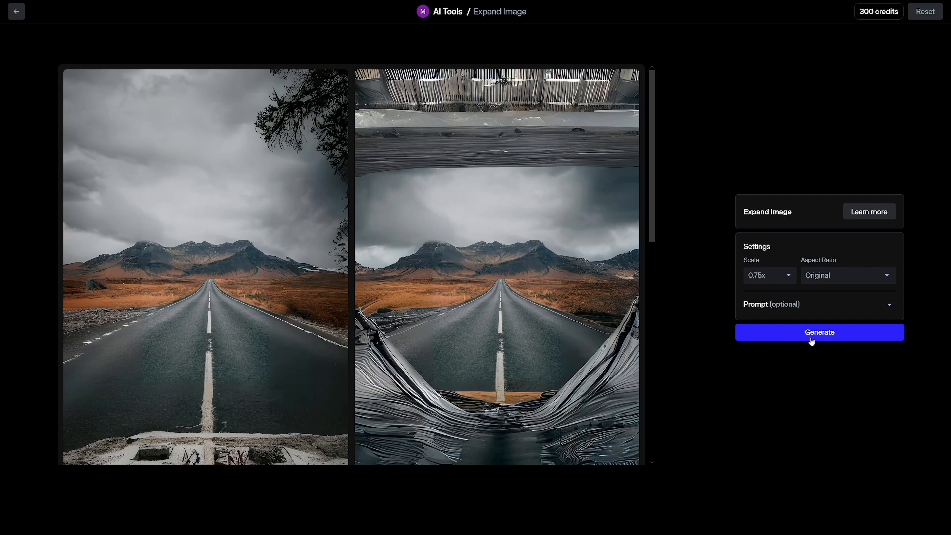
{"action": "left_click", "coordinate": [818, 332]}
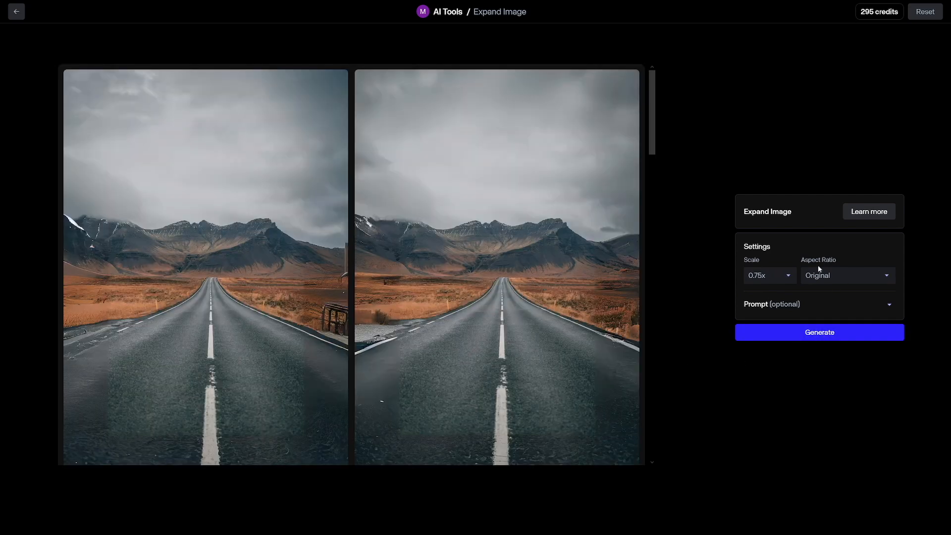
Generate Widescreen (16:9) expansions, view the stormy road variant full size, then return to All Tools
{"action": "left_click", "coordinate": [847, 275]}
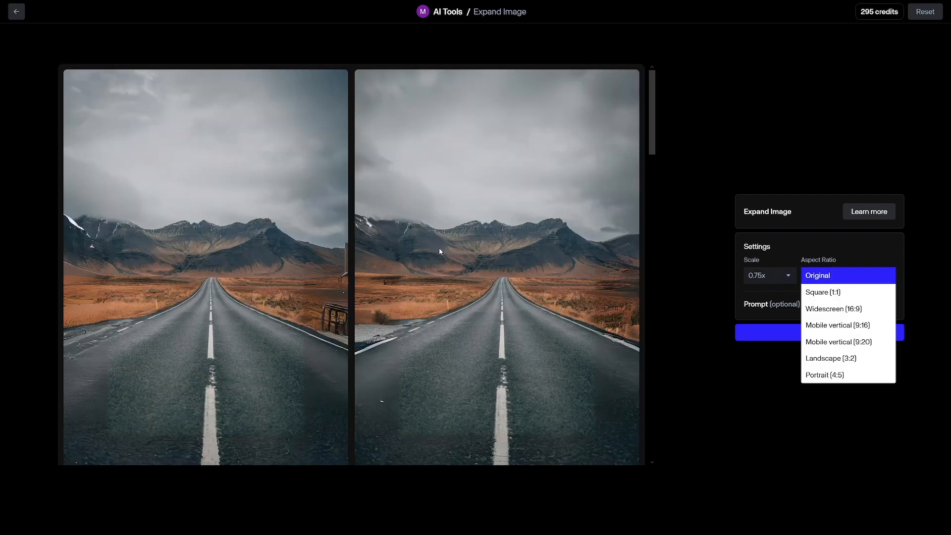
{"action": "mouse_move", "coordinate": [452, 257]}
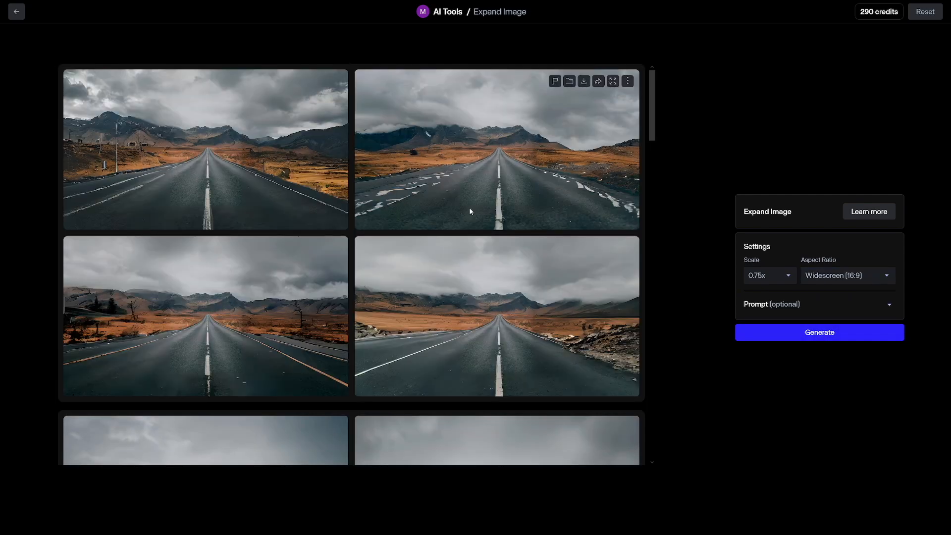
{"action": "scroll", "scroll_direction": "down", "scroll_amount": 3}
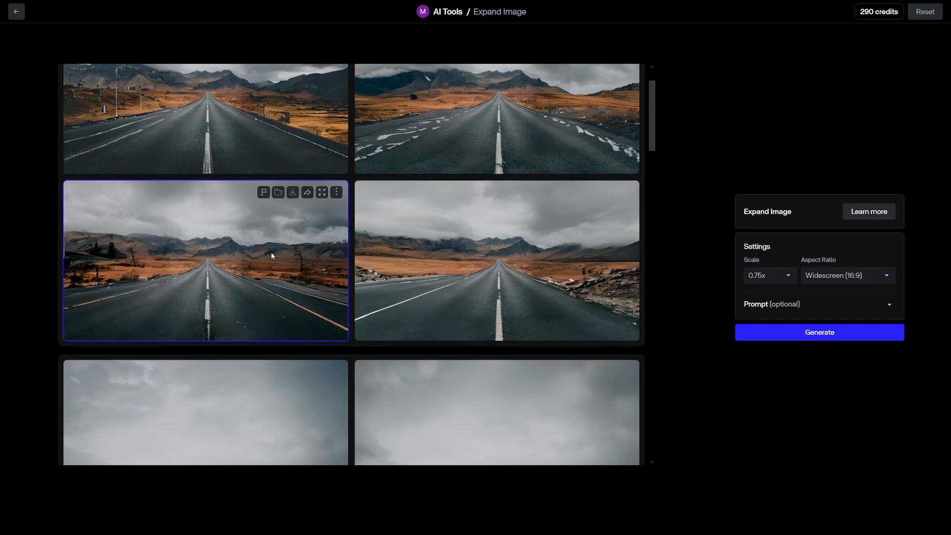
{"action": "mouse_move", "coordinate": [296, 281]}
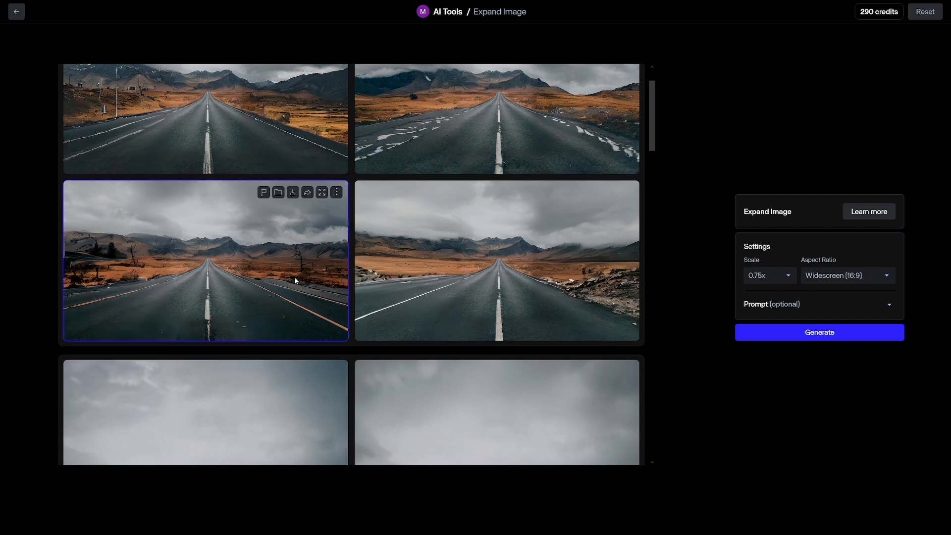
{"action": "mouse_move", "coordinate": [206, 257]}
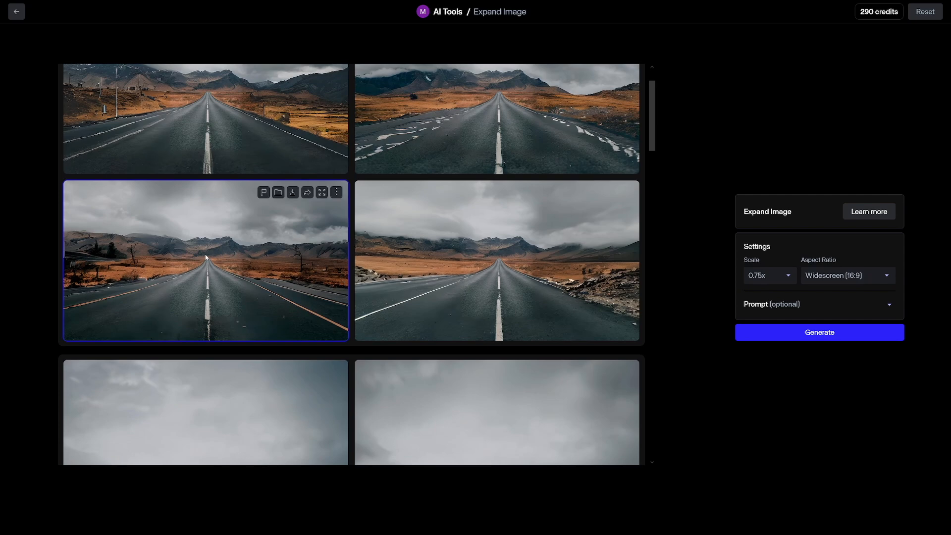
{"action": "mouse_move", "coordinate": [269, 265]}
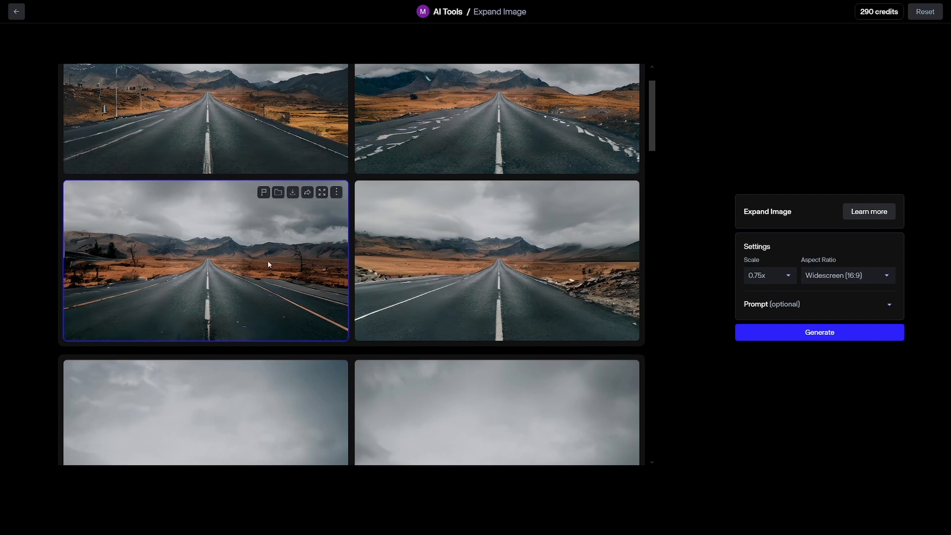
{"action": "scroll", "scroll_direction": "down", "scroll_amount": 3}
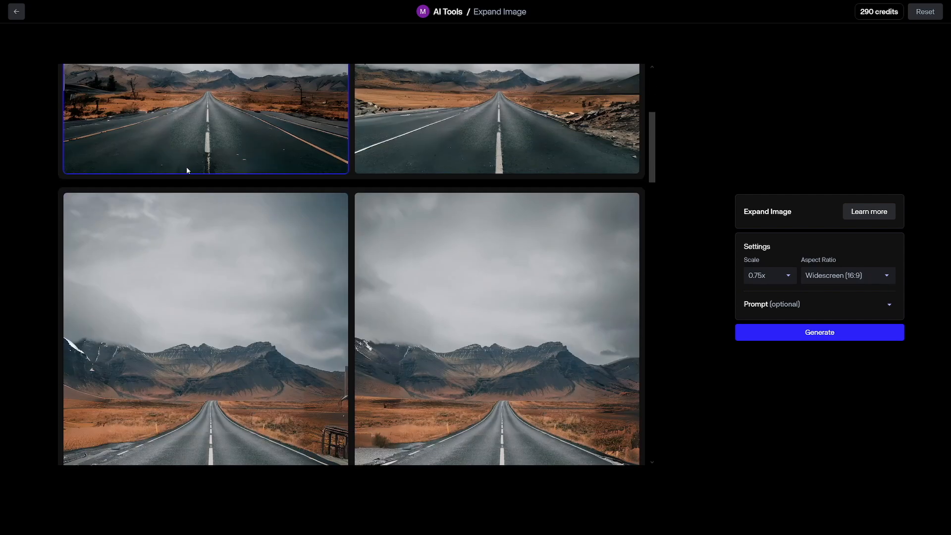
{"action": "scroll", "scroll_direction": "down", "scroll_amount": 3}
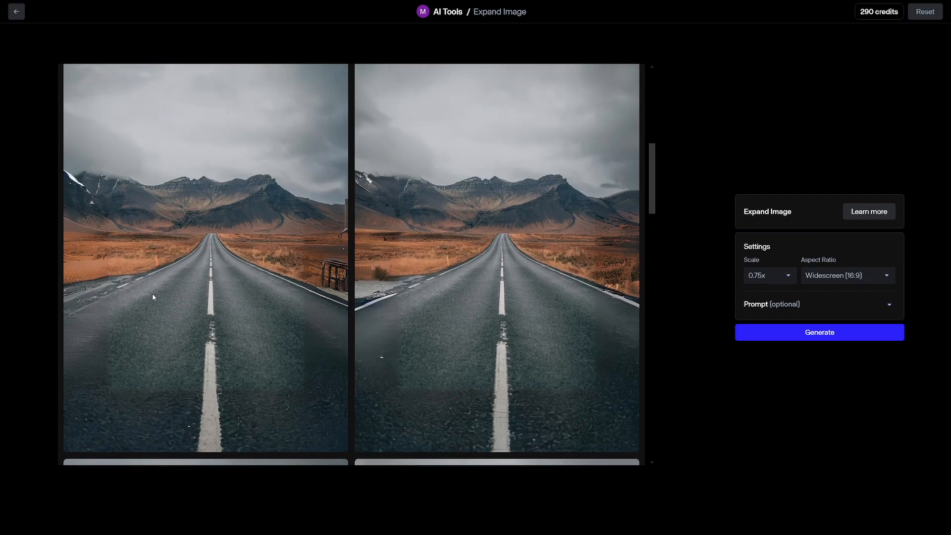
{"action": "left_click", "coordinate": [495, 257]}
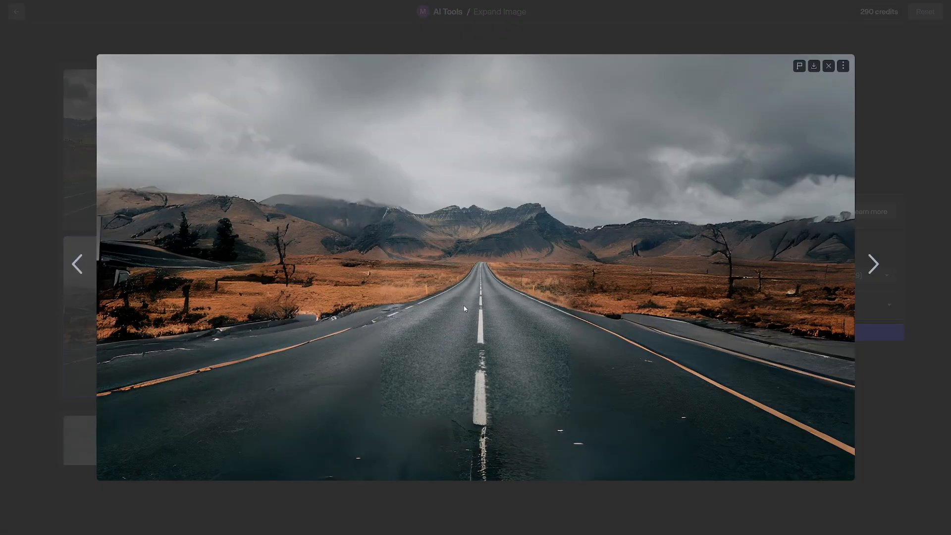
{"action": "mouse_move", "coordinate": [788, 154]}
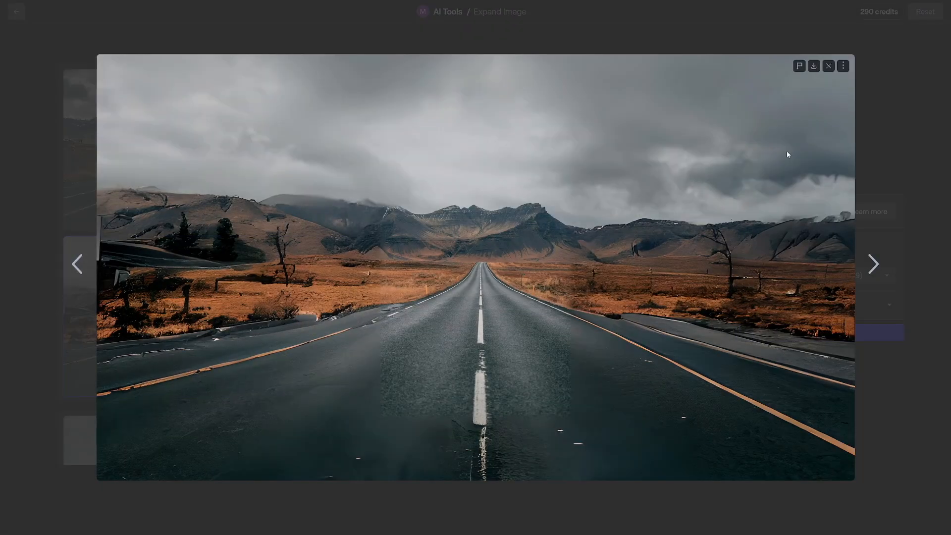
{"action": "mouse_move", "coordinate": [613, 198]}
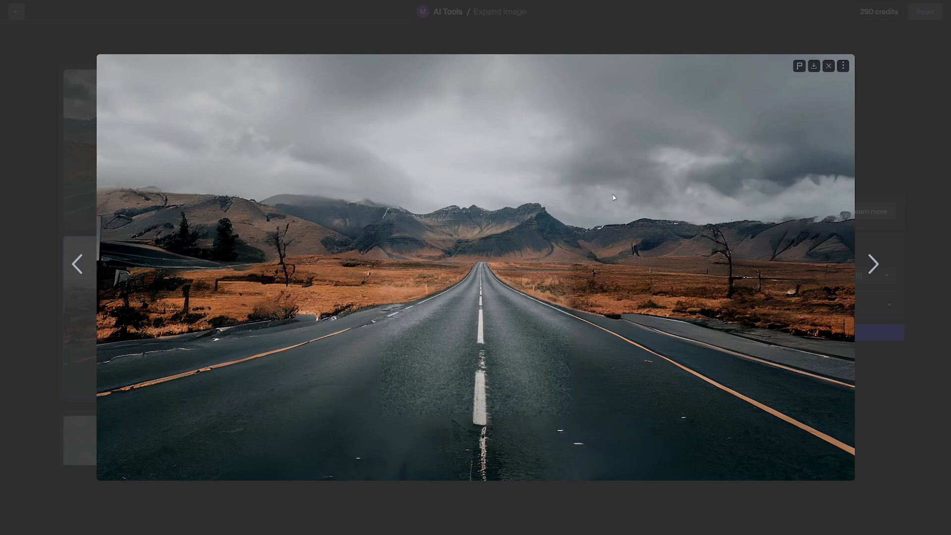
{"action": "left_click", "coordinate": [828, 67]}
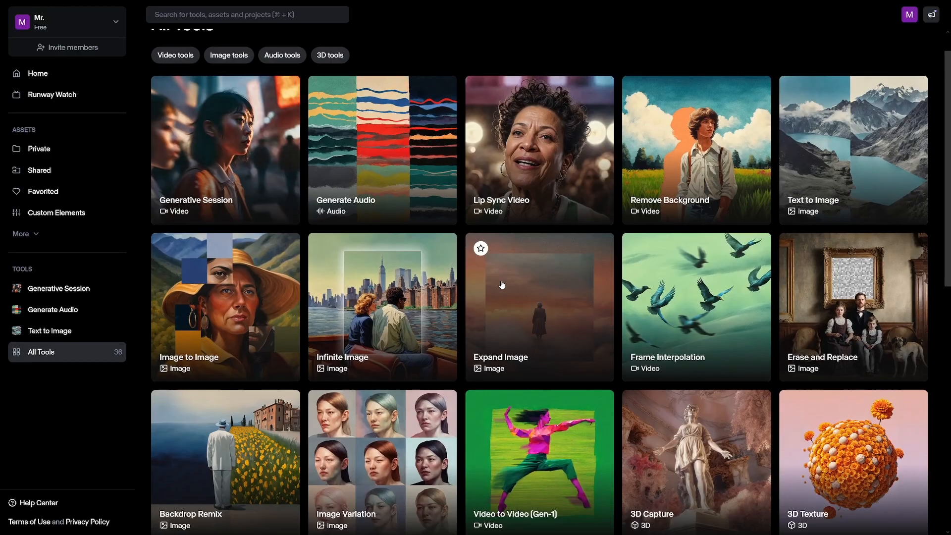
{"action": "scroll", "scroll_direction": "down", "scroll_amount": 3}
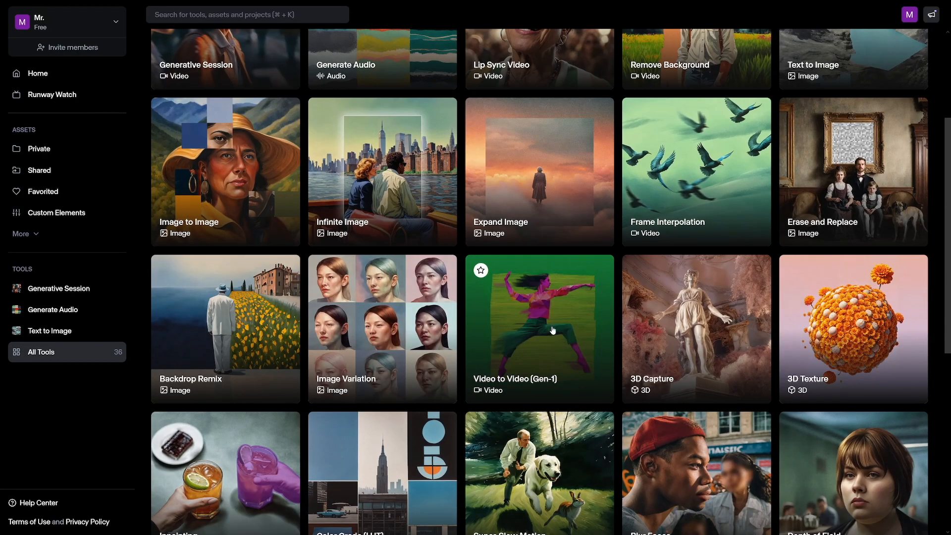
Start Video to Video (Gen-1) with the elephant savanna clip as original input and preview it
{"action": "left_click", "coordinate": [539, 328]}
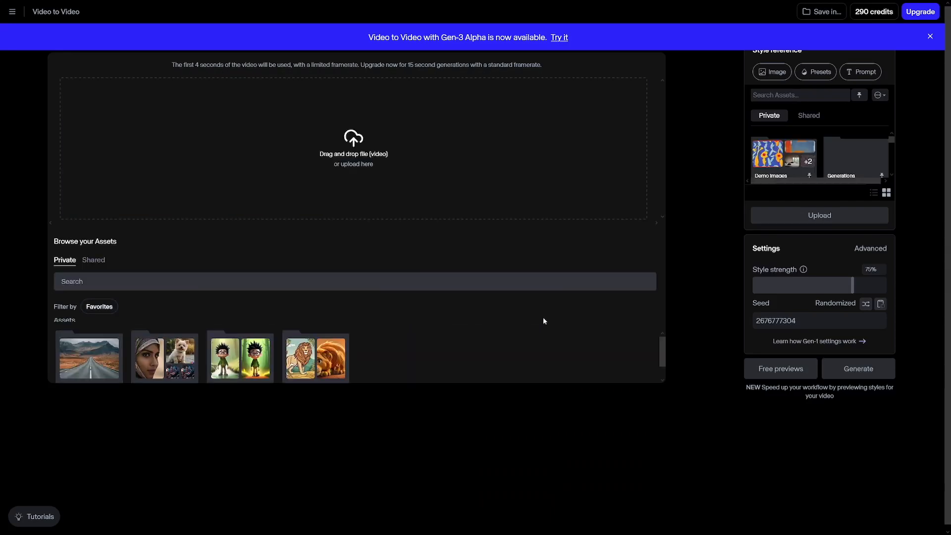
{"action": "mouse_move", "coordinate": [434, 323]}
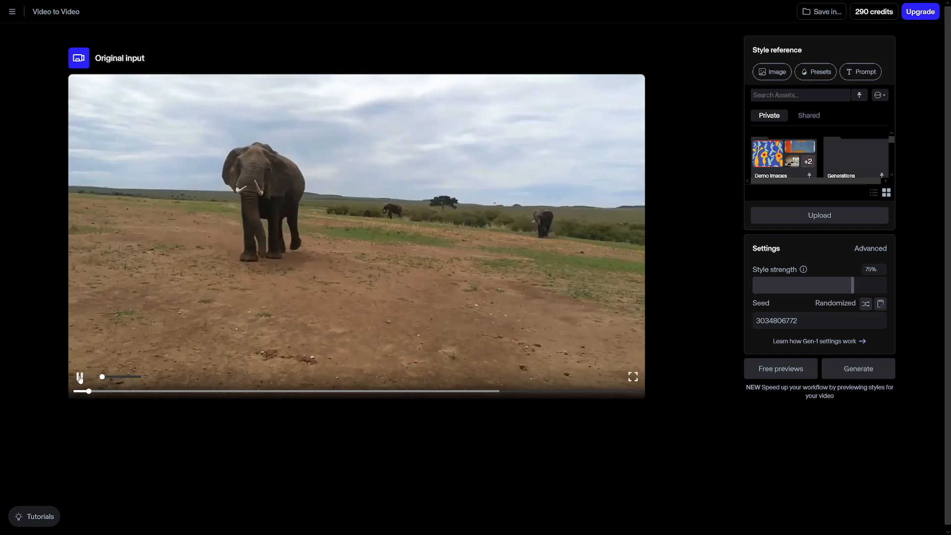
{"action": "left_click", "coordinate": [80, 377]}
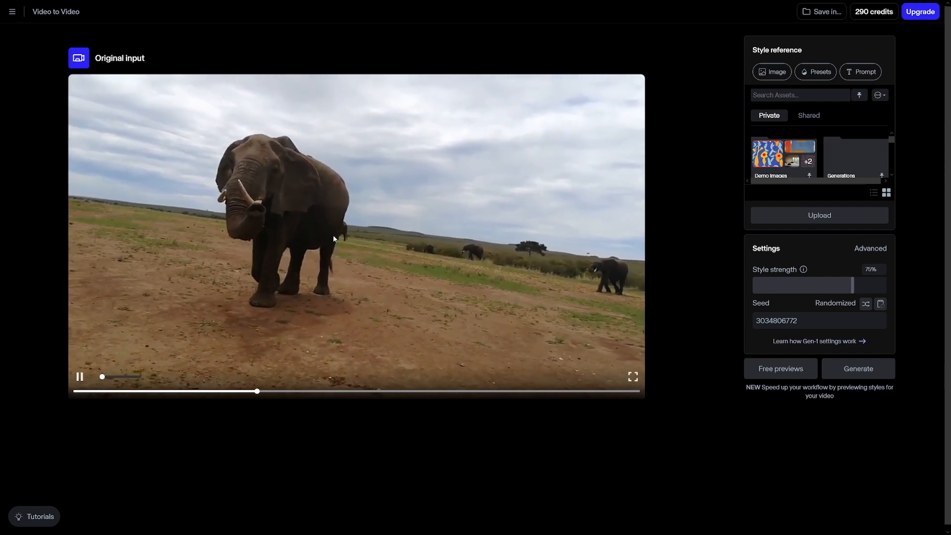
{"action": "left_click", "coordinate": [79, 376]}
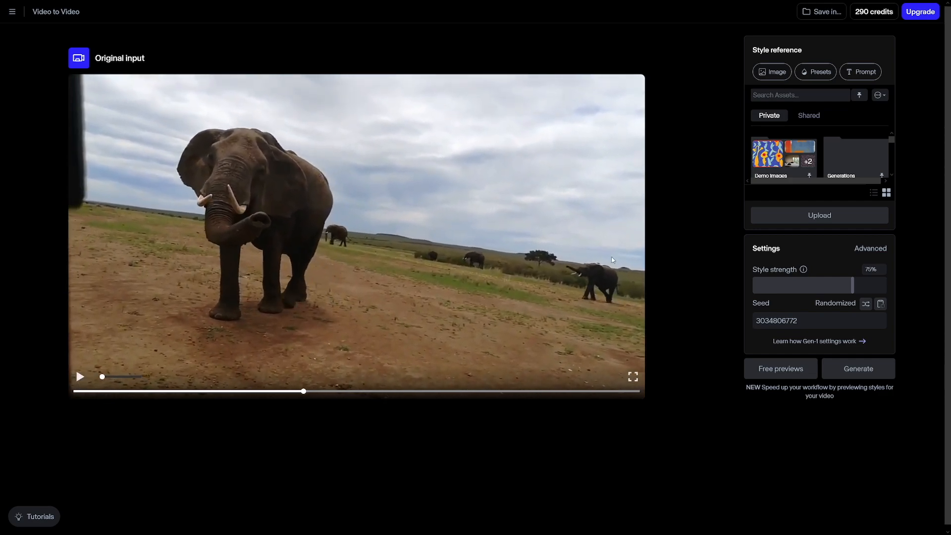
{"action": "mouse_move", "coordinate": [833, 107]}
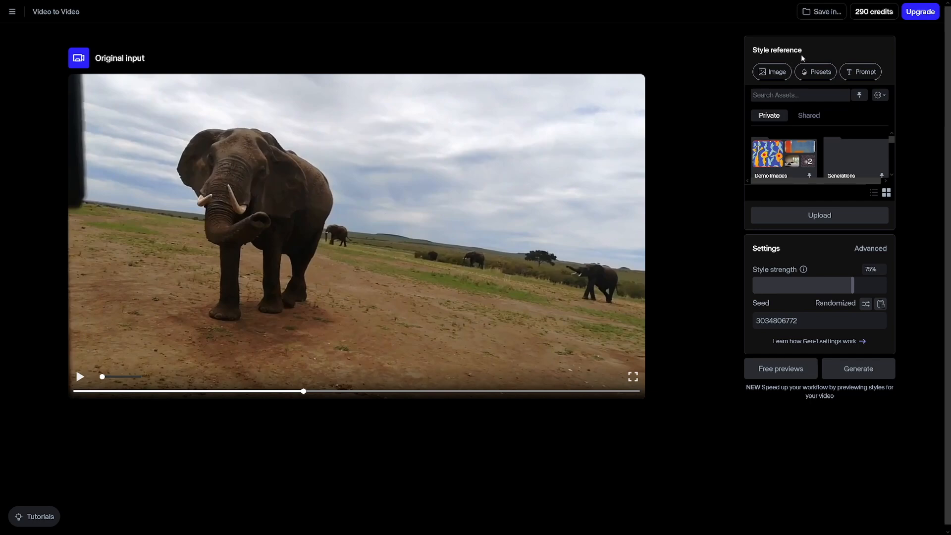
Generate the elephant clip with the Claymation preset, then switch the style reference to Prompt
{"action": "left_click", "coordinate": [815, 71]}
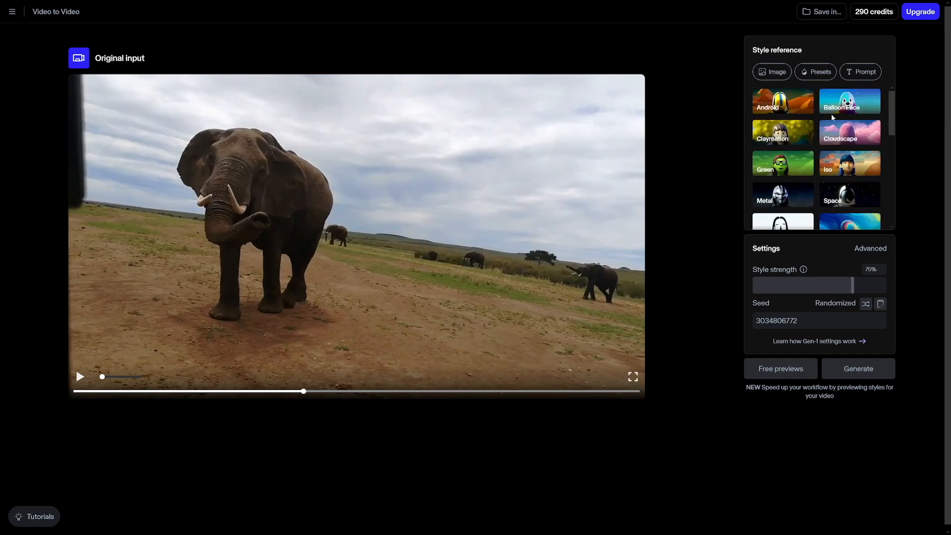
{"action": "mouse_move", "coordinate": [849, 162]}
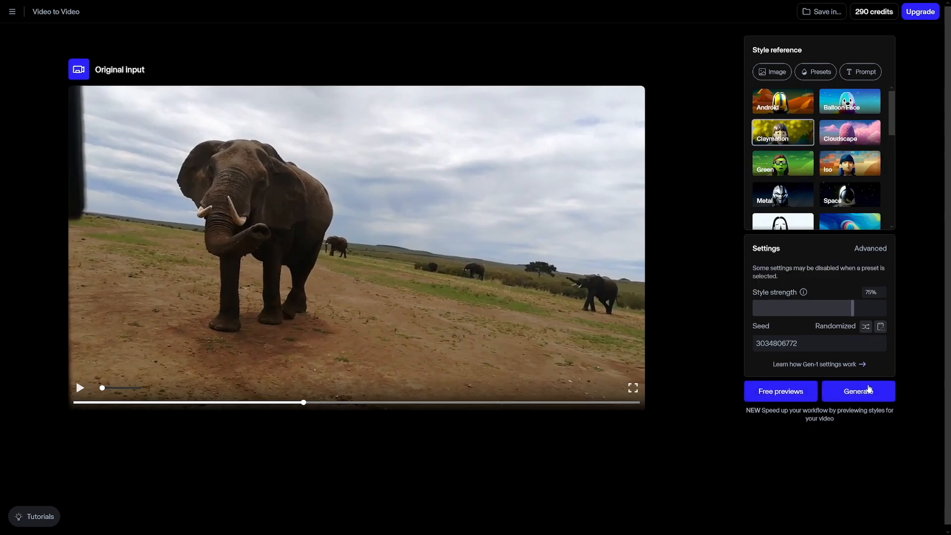
{"action": "left_click", "coordinate": [859, 391]}
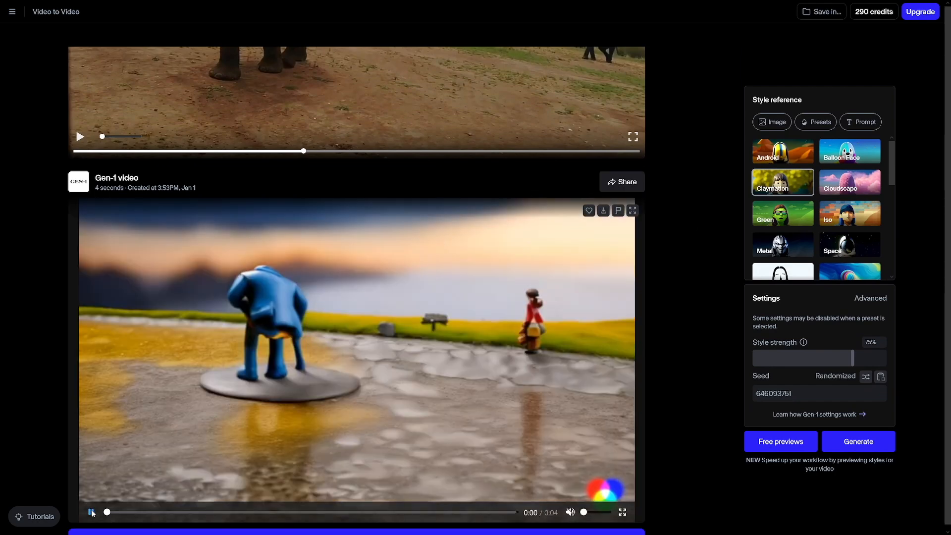
{"action": "left_click", "coordinate": [91, 512]}
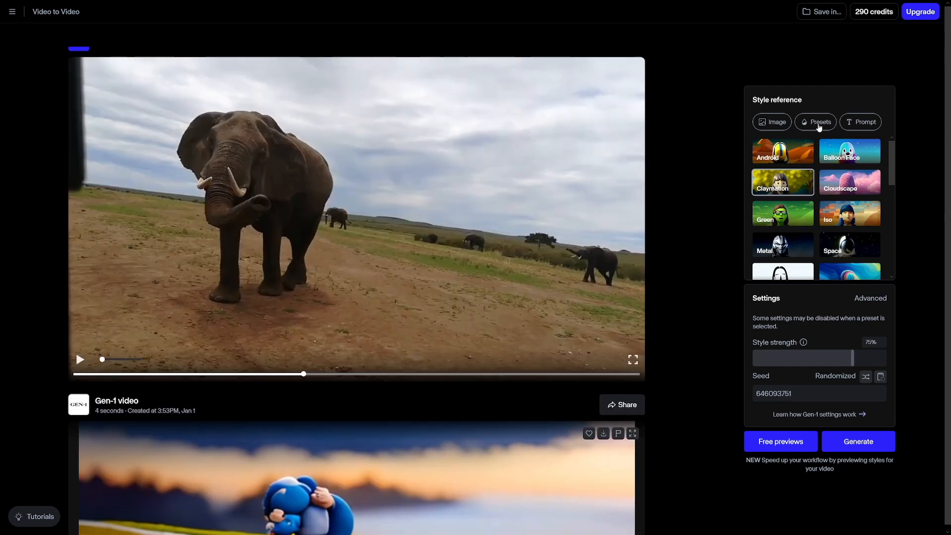
{"action": "mouse_move", "coordinate": [861, 122]}
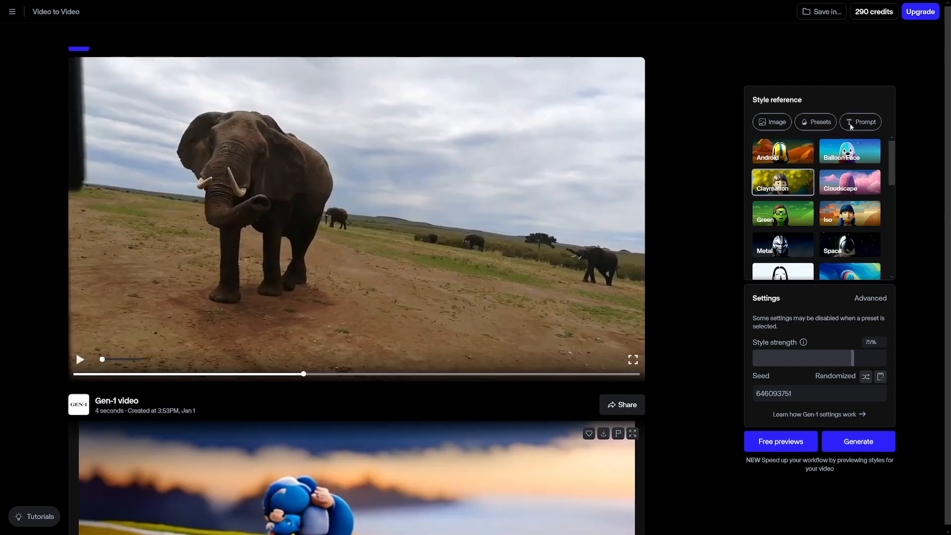
{"action": "left_click", "coordinate": [860, 122]}
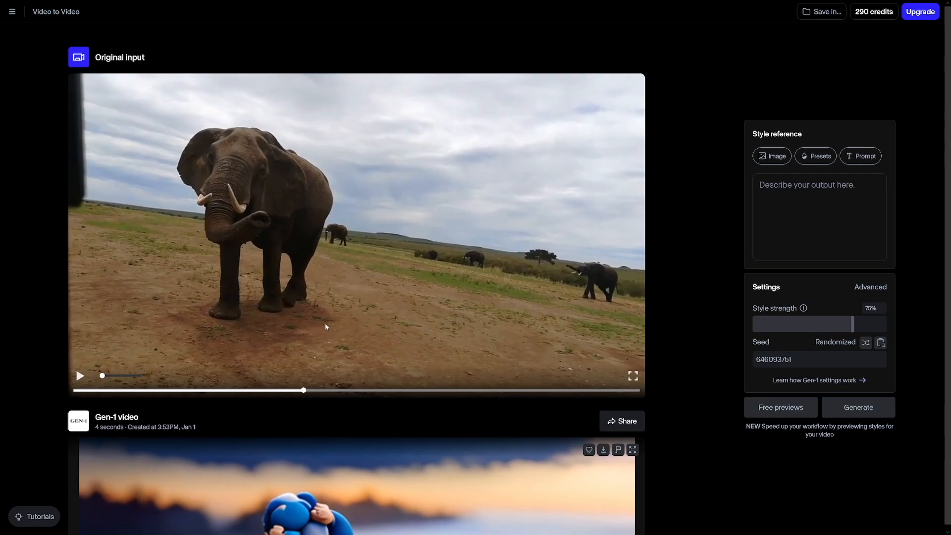
{"action": "mouse_move", "coordinate": [444, 207]}
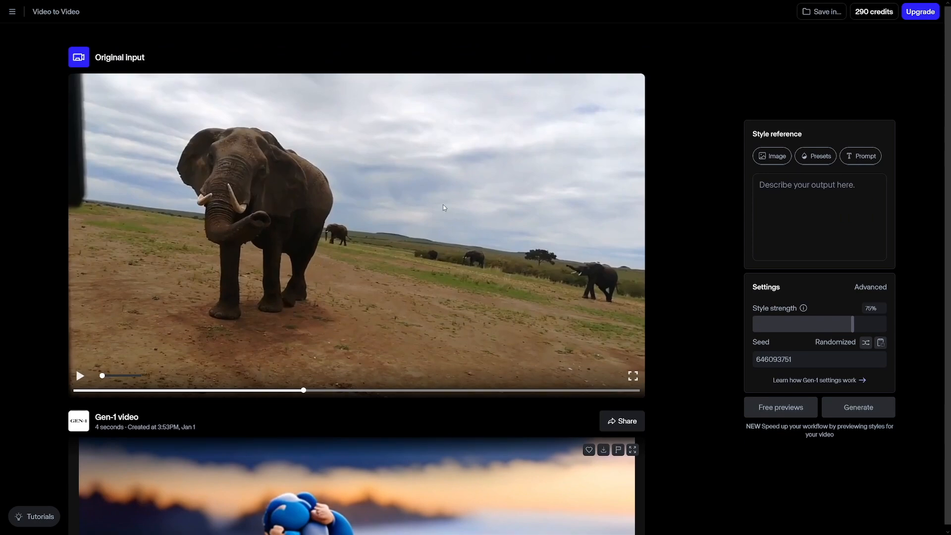
{"action": "mouse_move", "coordinate": [447, 266]}
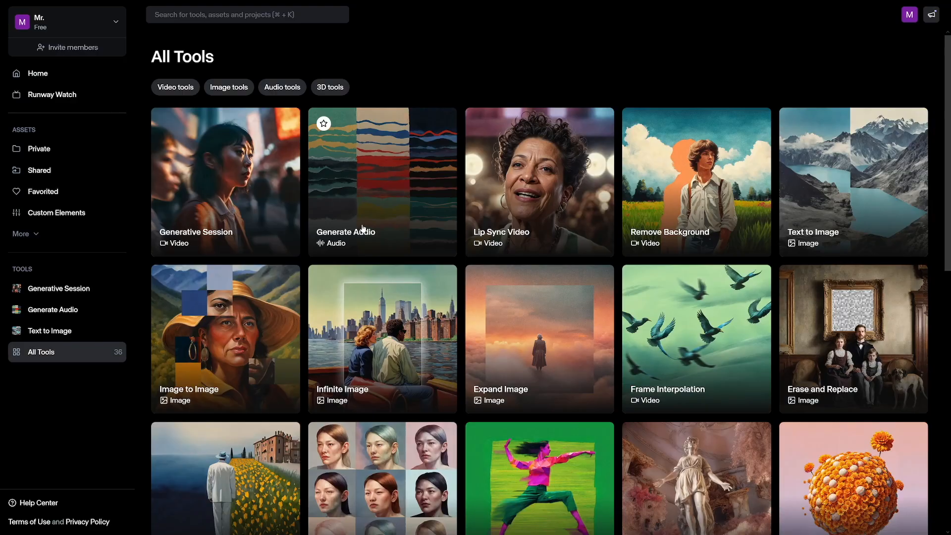
{"action": "mouse_move", "coordinate": [608, 243]}
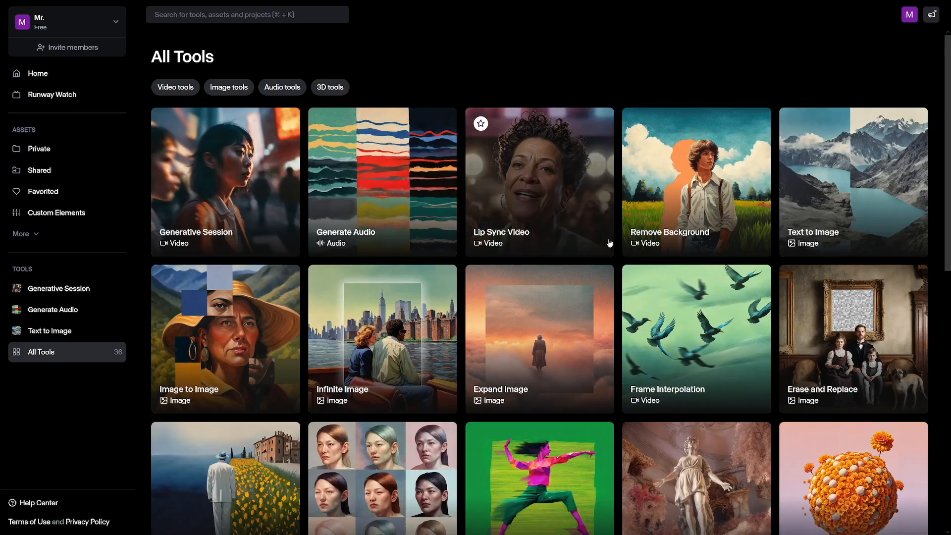
Scroll through the All Tools gallery down to Subtitles, Add color, Upscale Image and Motion Tracking
{"action": "scroll", "scroll_direction": "down", "scroll_amount": 3}
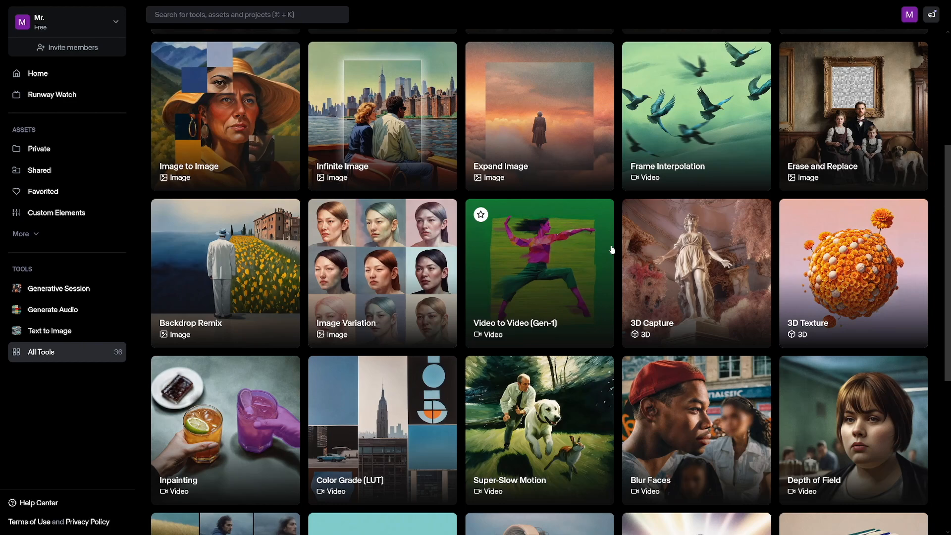
{"action": "scroll", "scroll_direction": "down", "scroll_amount": 3}
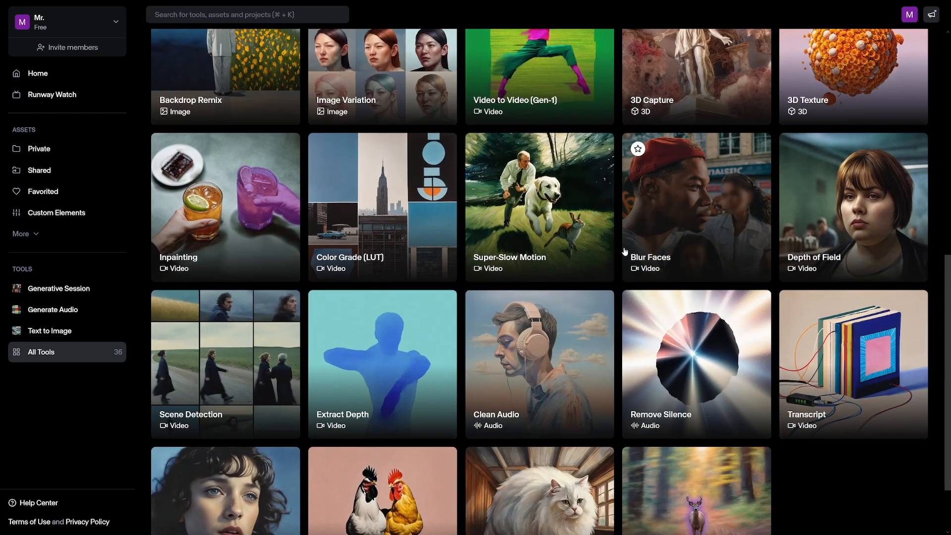
{"action": "scroll", "scroll_direction": "down", "scroll_amount": 3}
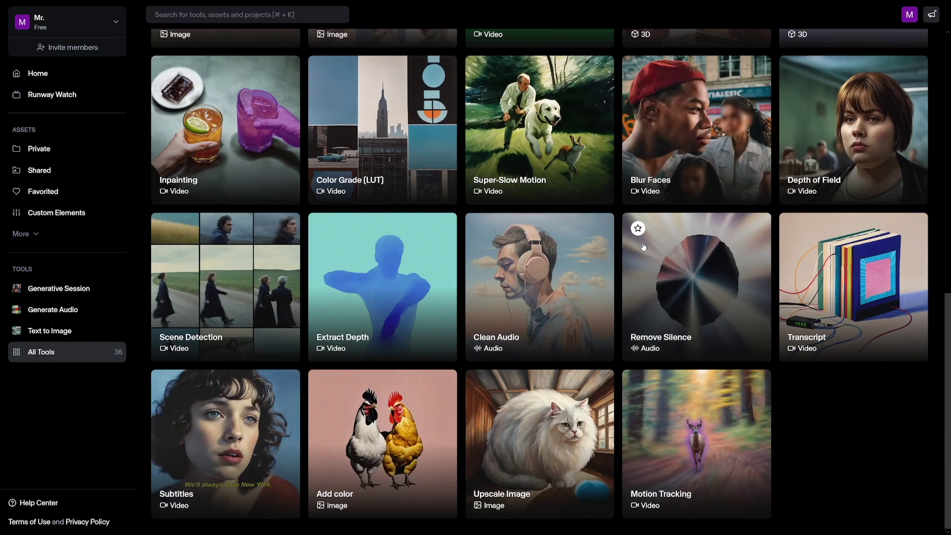
{"action": "scroll", "scroll_direction": "up", "scroll_amount": 3}
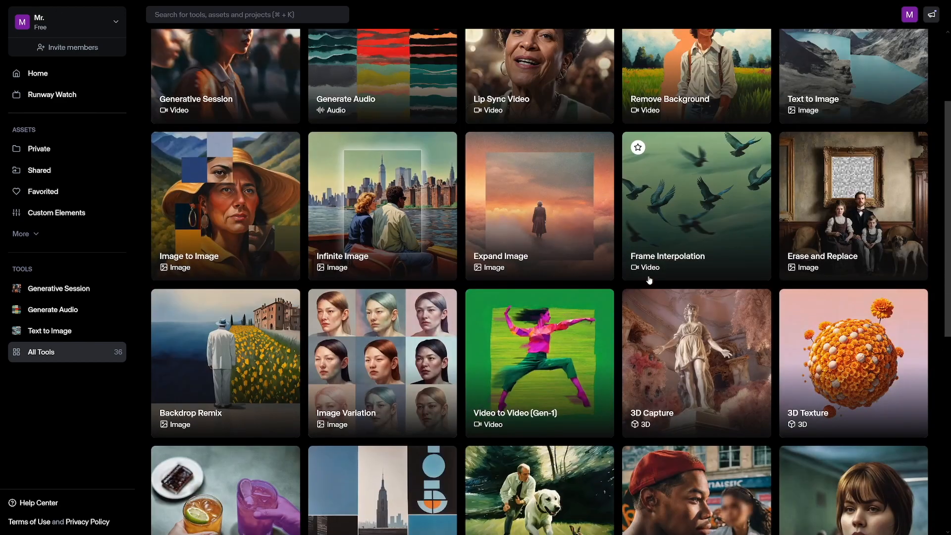
{"action": "mouse_move", "coordinate": [575, 269]}
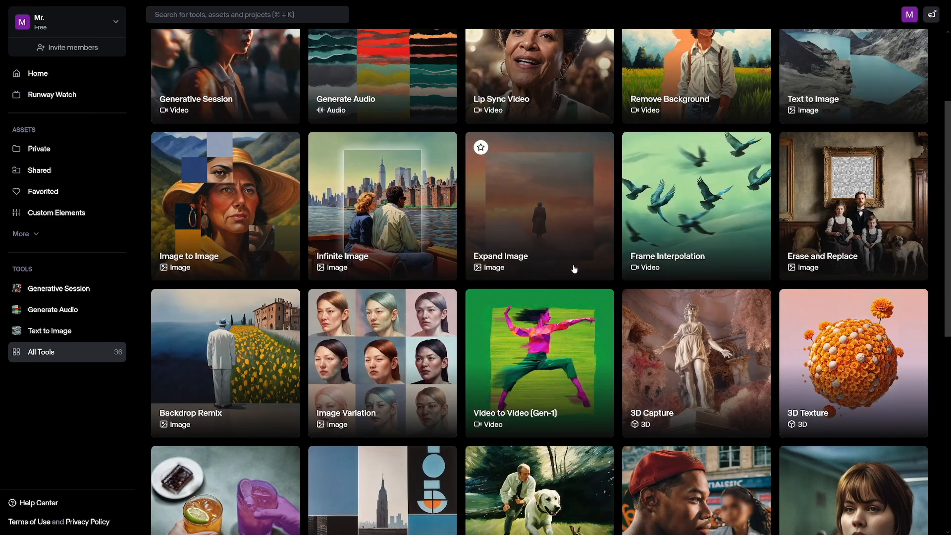
{"action": "scroll", "scroll_direction": "up", "scroll_amount": 3}
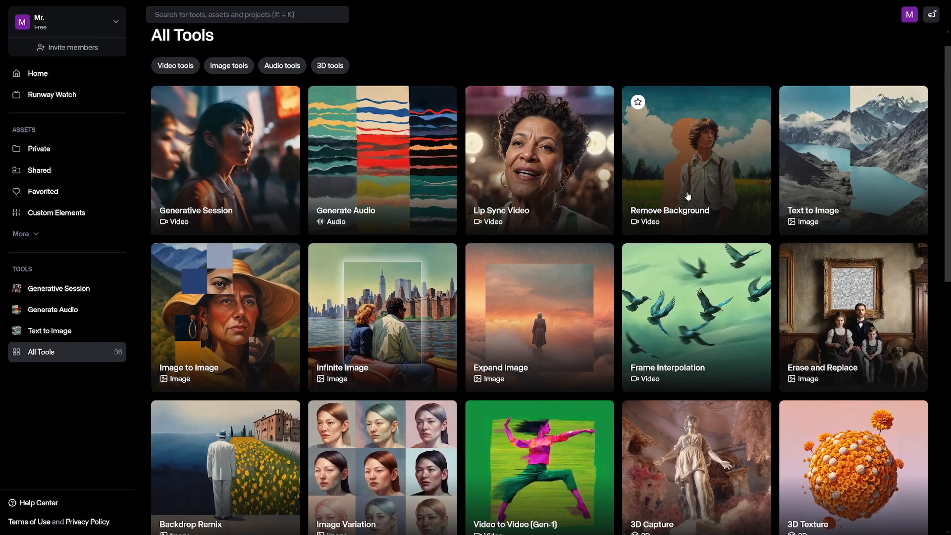
{"action": "mouse_move", "coordinate": [810, 192]}
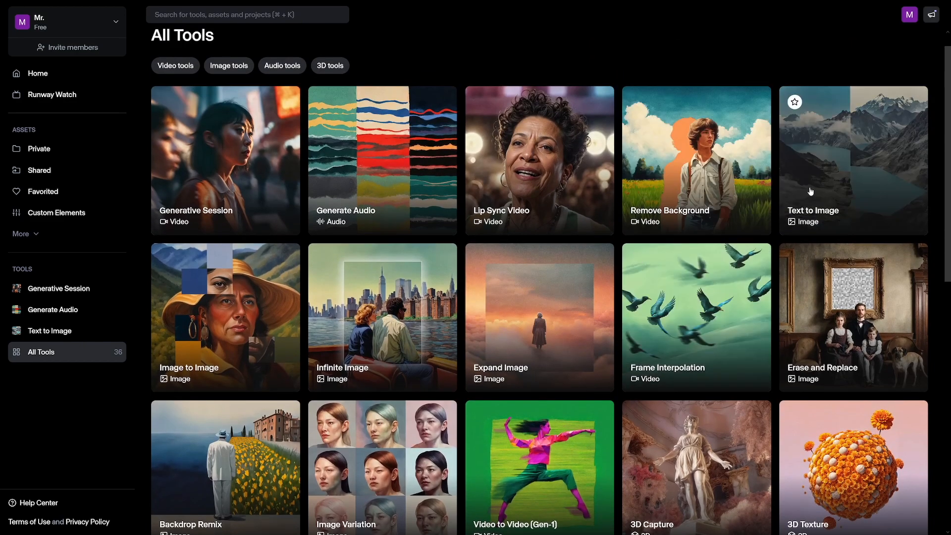
{"action": "mouse_move", "coordinate": [409, 332]}
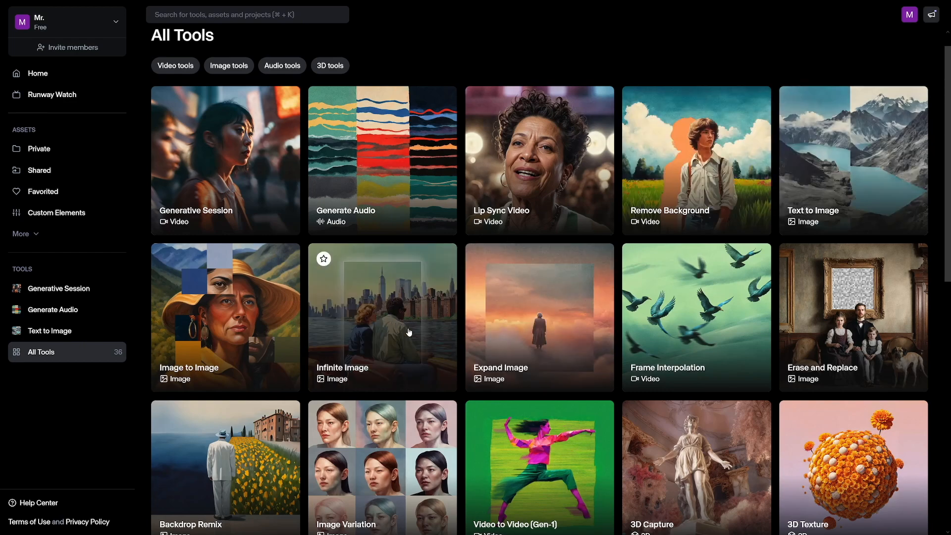
{"action": "mouse_move", "coordinate": [410, 334]}
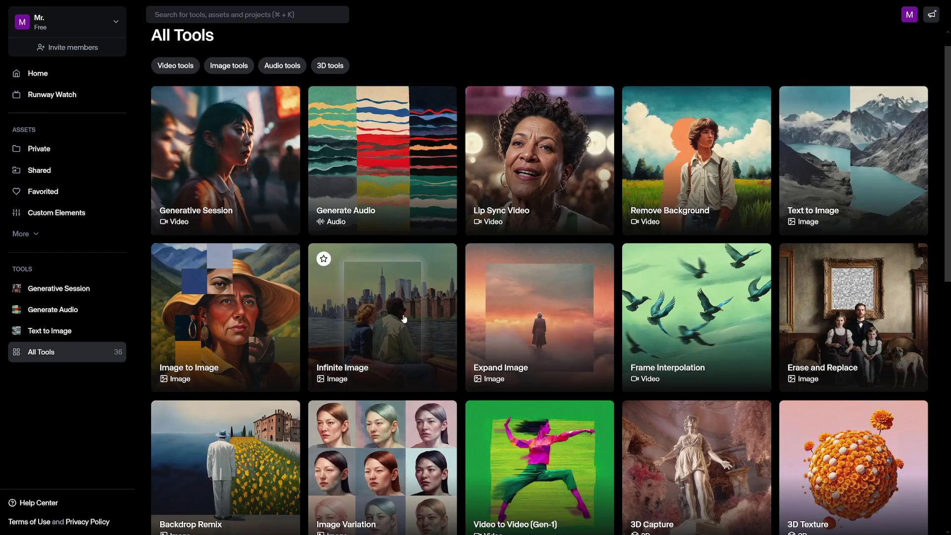
{"action": "left_click", "coordinate": [381, 317]}
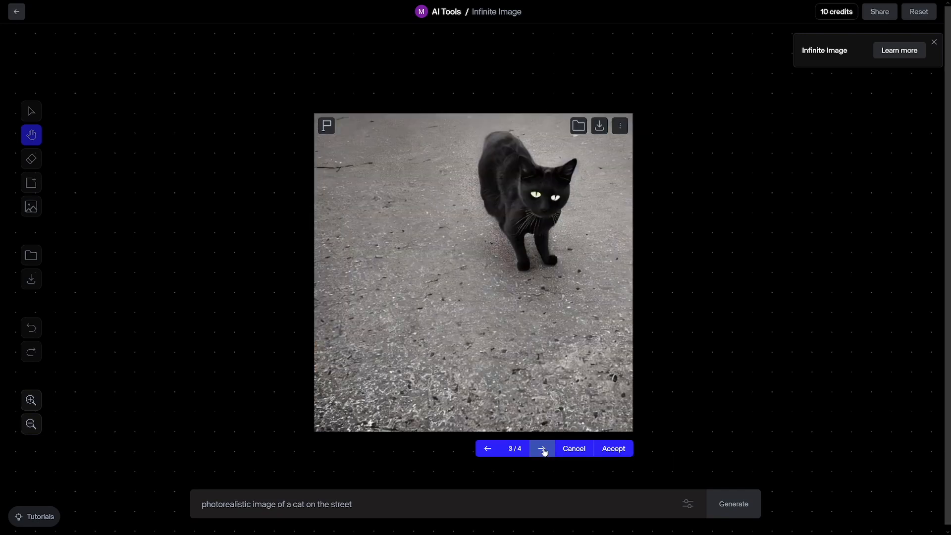
{"action": "left_click", "coordinate": [541, 448]}
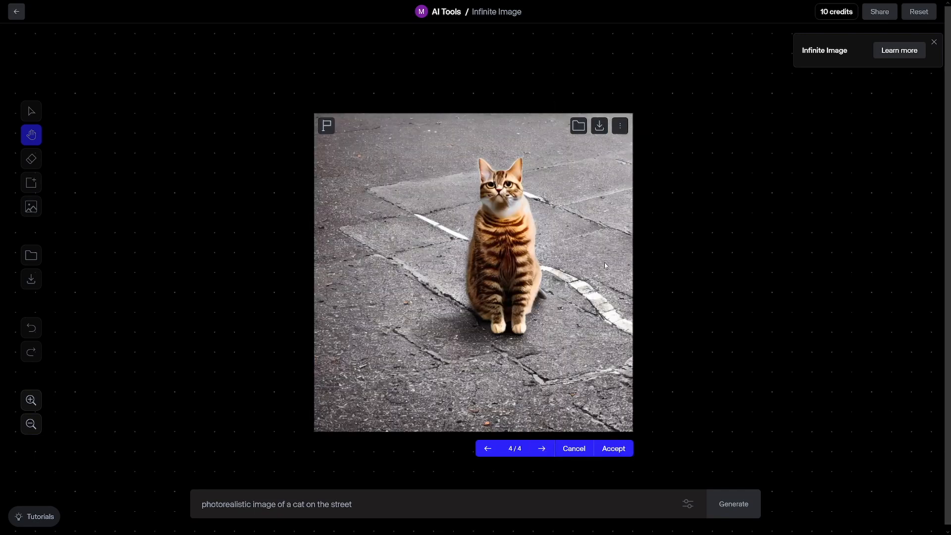
{"action": "left_click", "coordinate": [16, 11]}
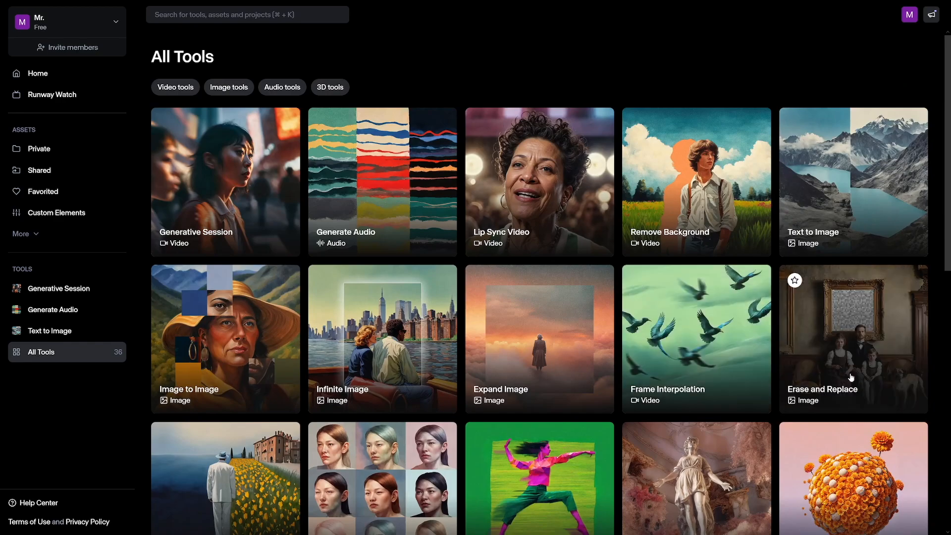
Load the mountain boardwalk photo into Erase and Replace from Browse your Assets
{"action": "left_click", "coordinate": [852, 339]}
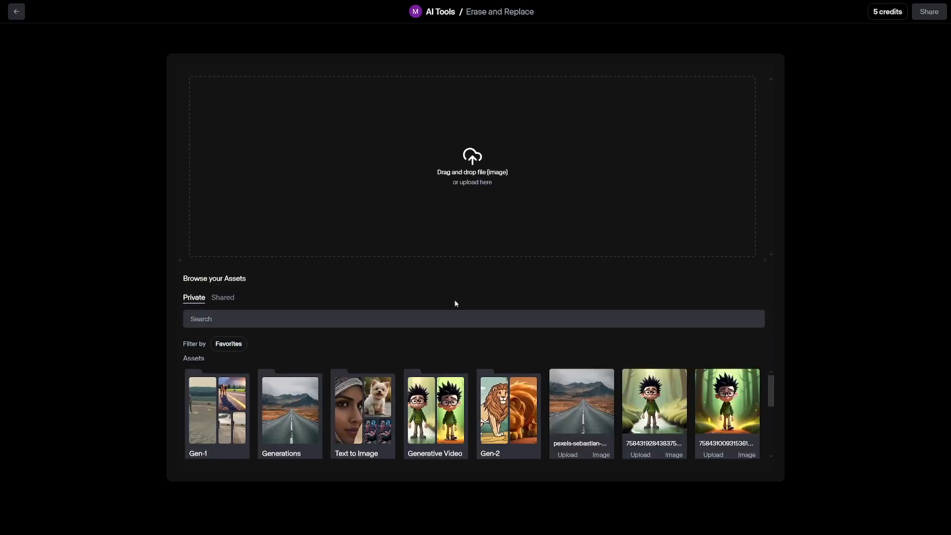
{"action": "mouse_move", "coordinate": [484, 291]}
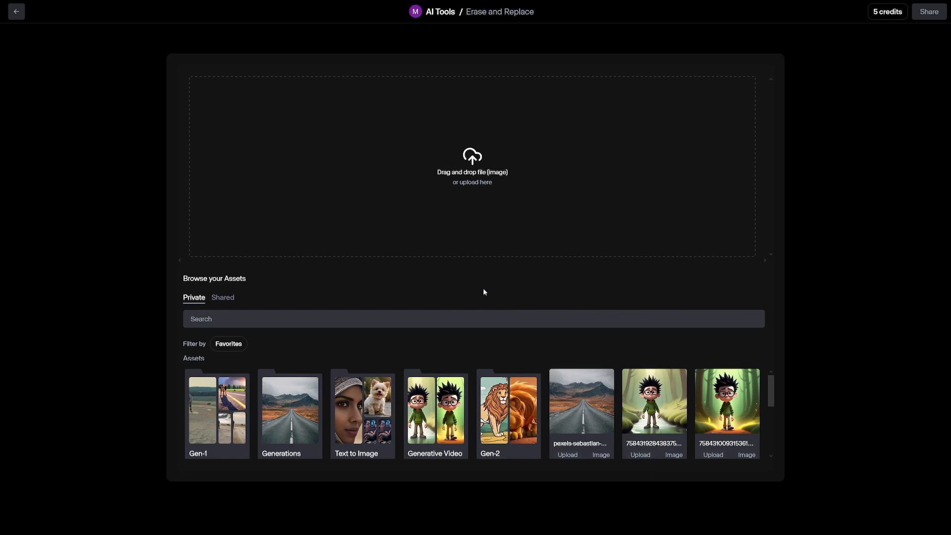
{"action": "left_click", "coordinate": [581, 410]}
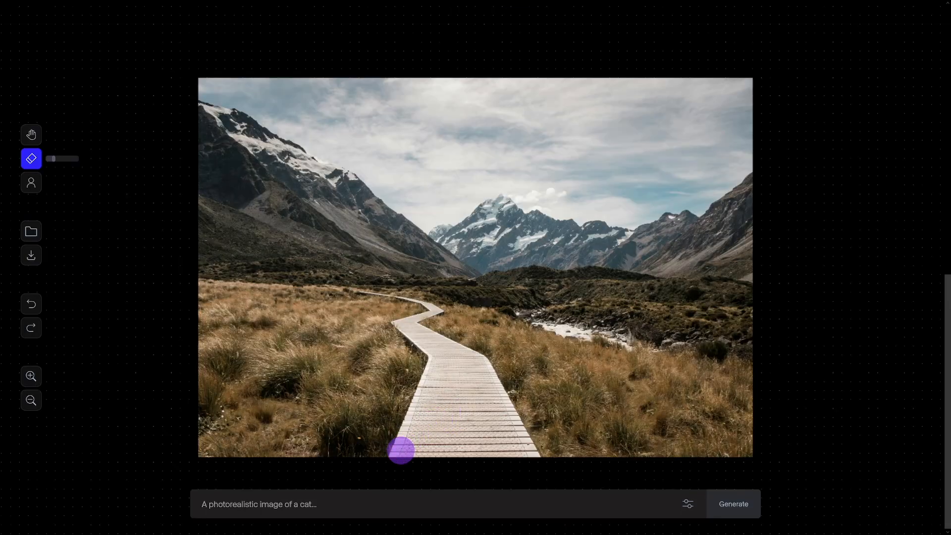